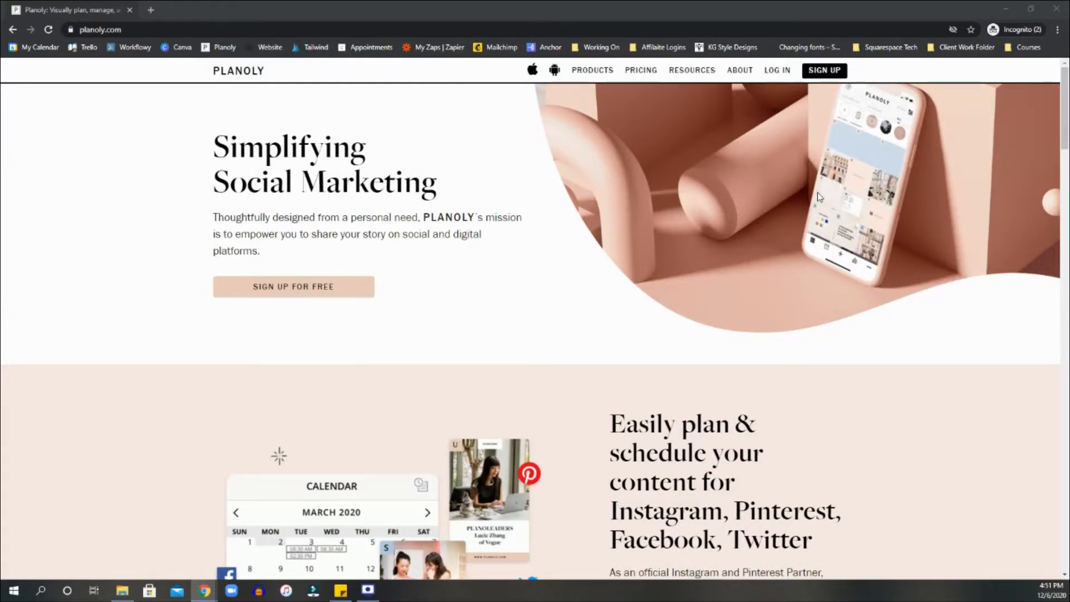
mouse_move(609, 228)
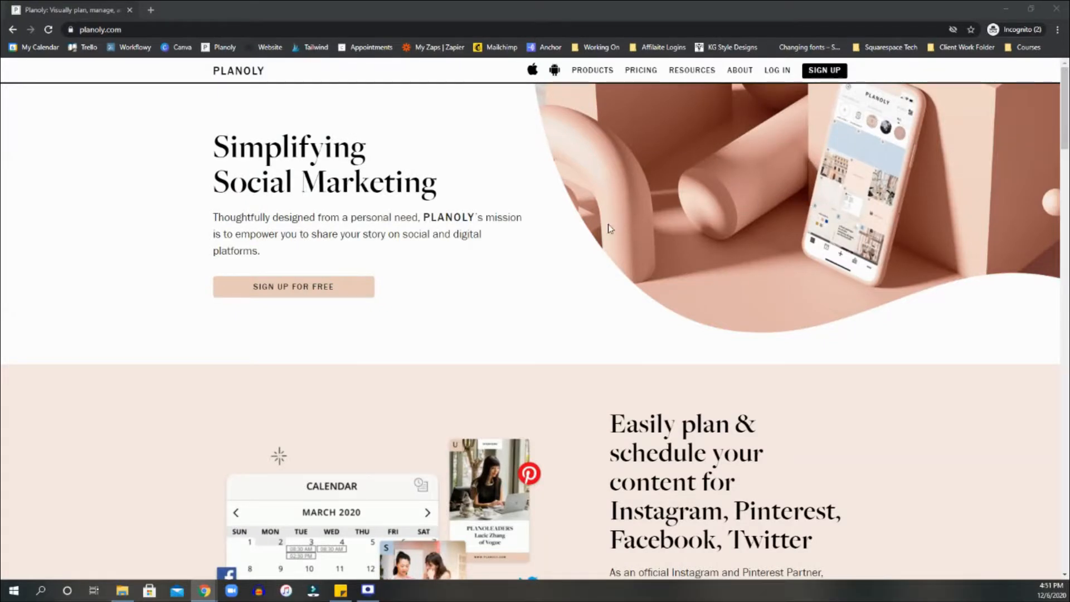
mouse_move(891, 428)
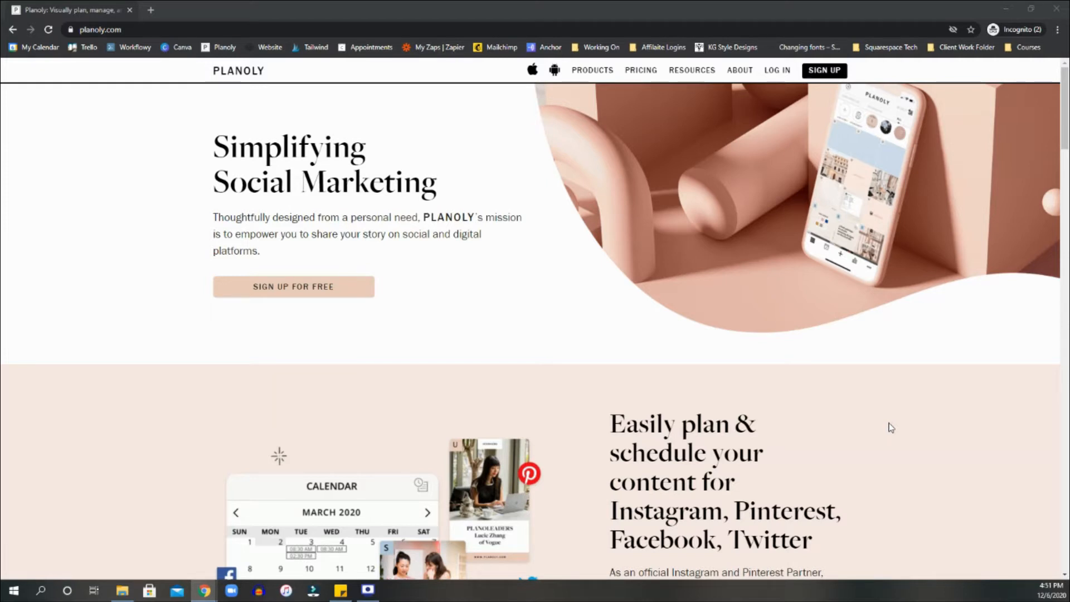
mouse_move(804, 339)
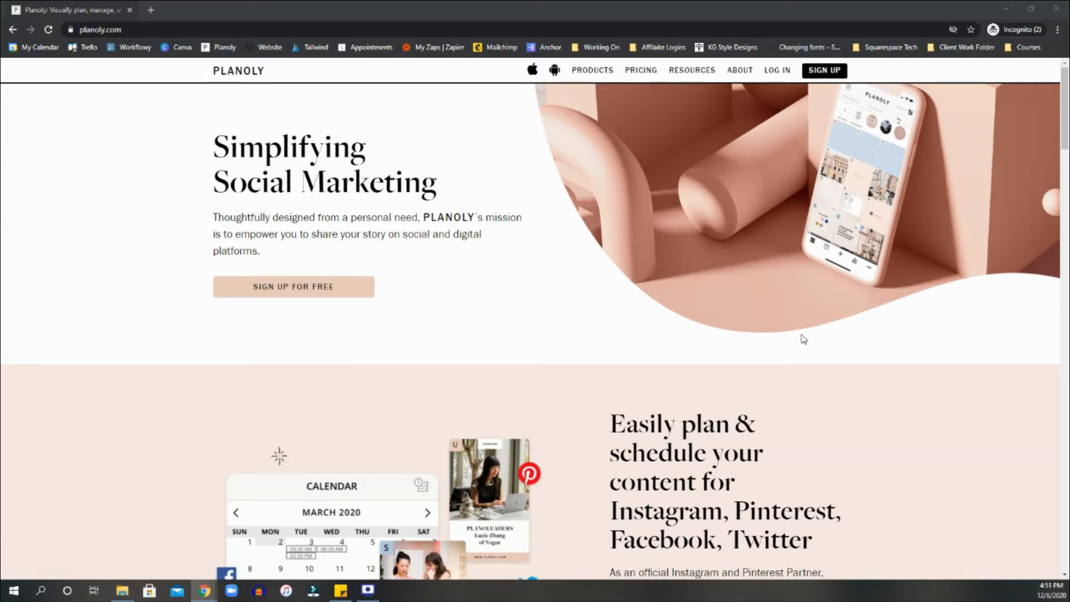
Scroll the grid, then view and close the weekend-face post's scheduling details
scroll("down", 3)
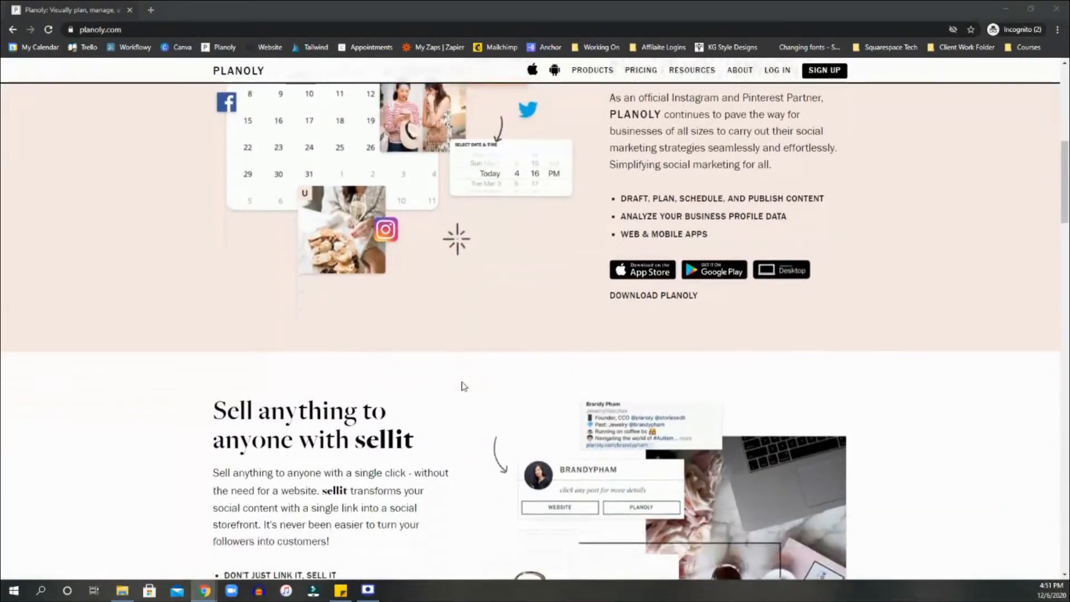
scroll("up", 3)
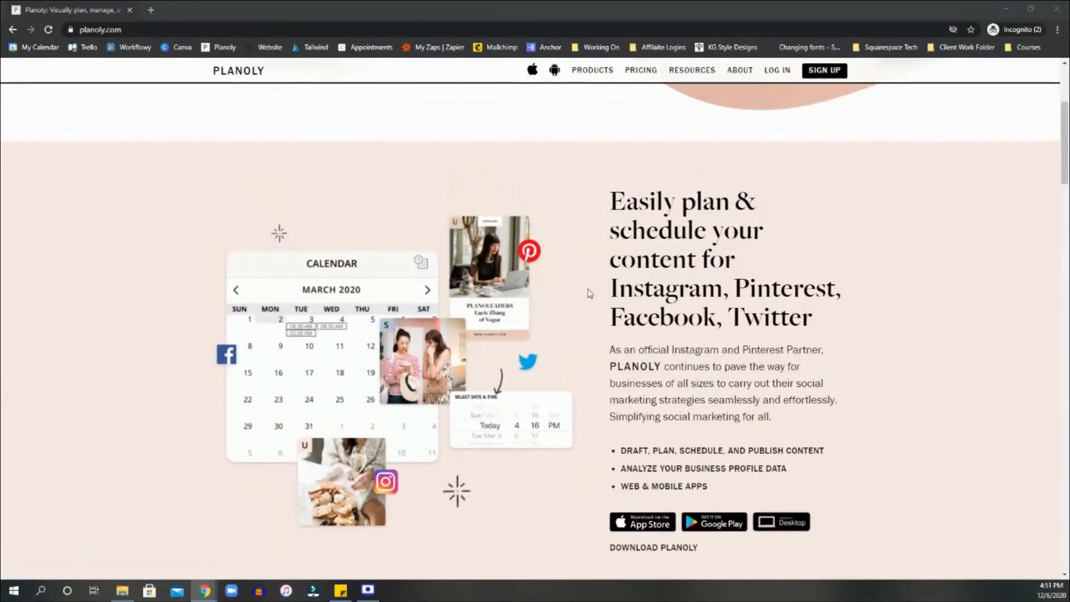
mouse_move(896, 316)
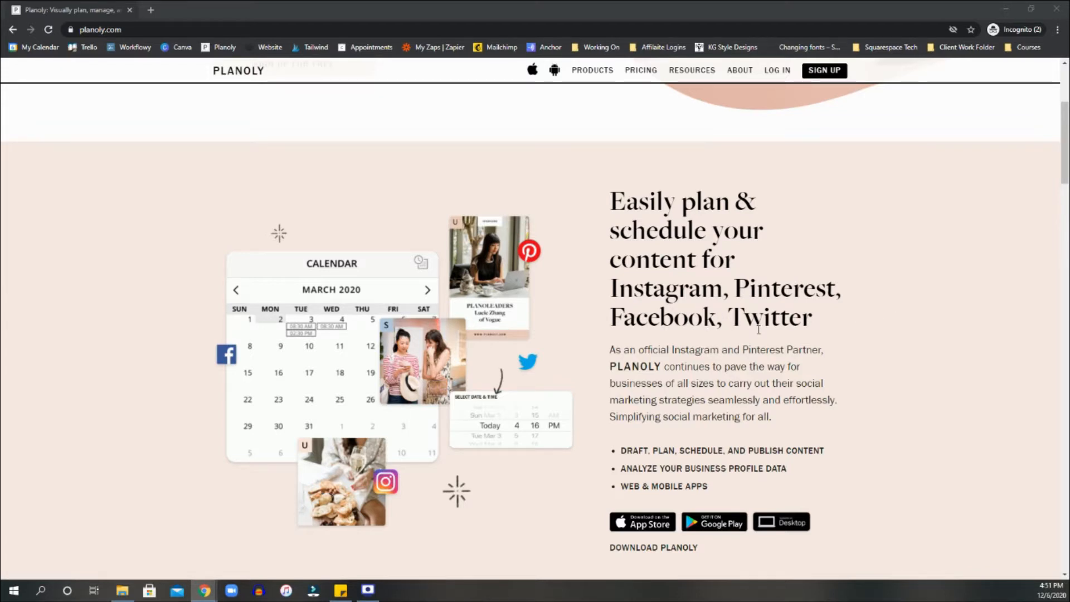
mouse_move(779, 343)
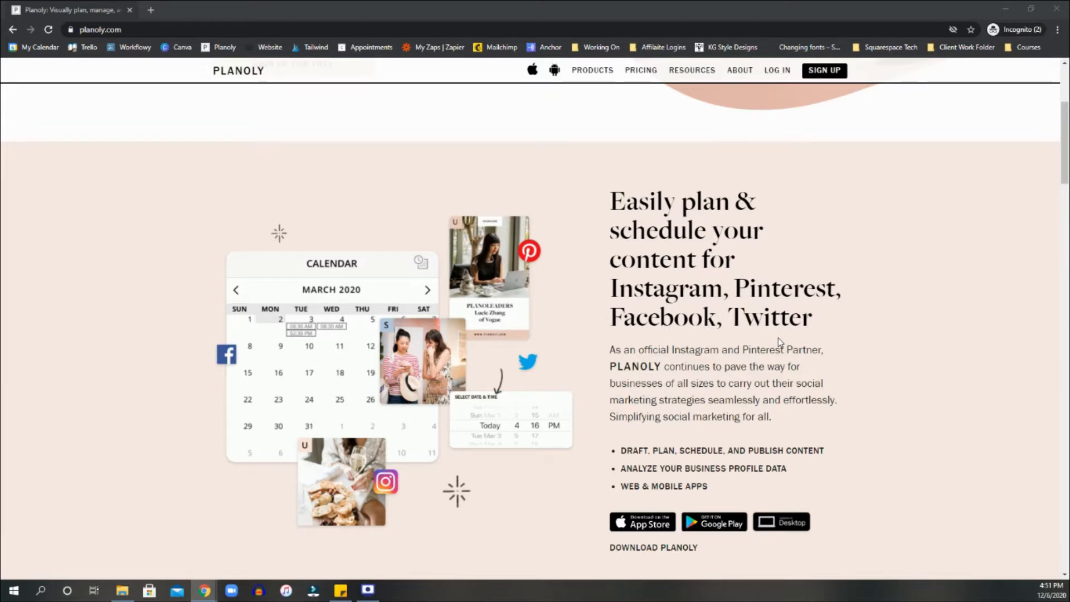
mouse_move(875, 363)
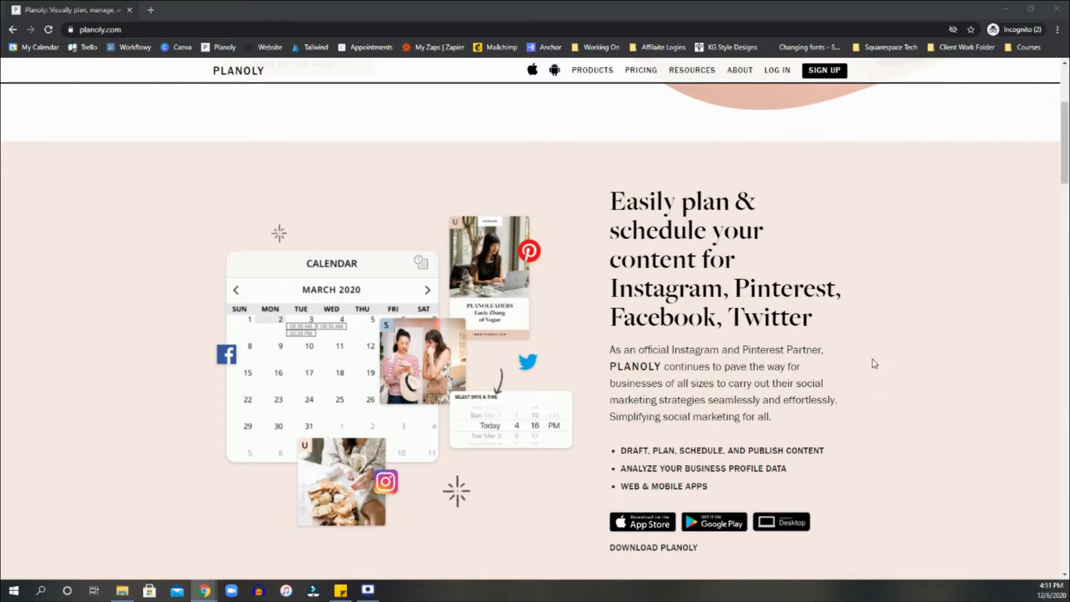
mouse_move(845, 339)
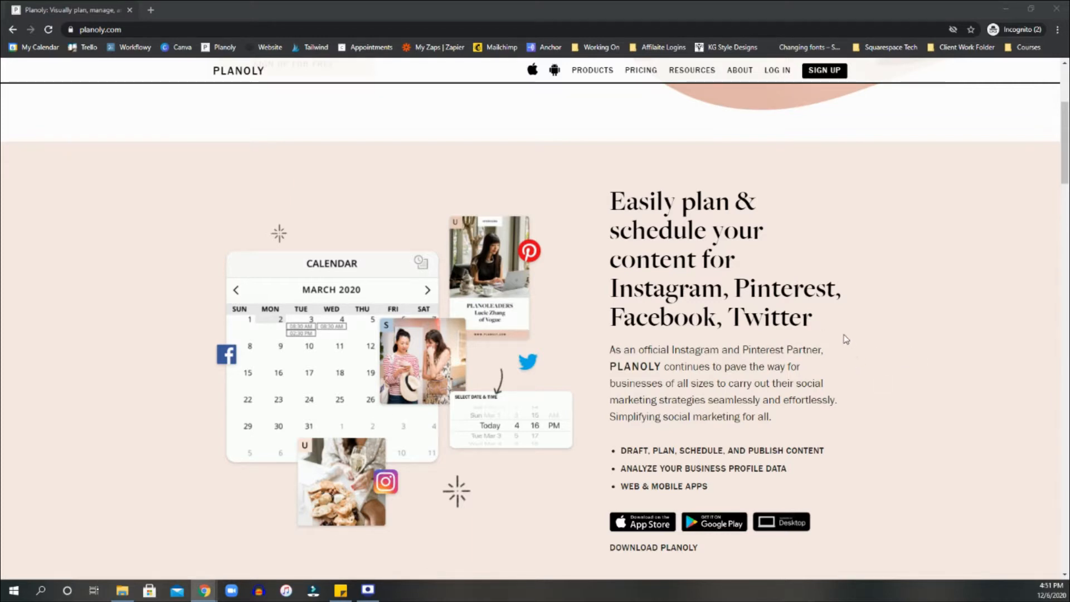
scroll("down", 3)
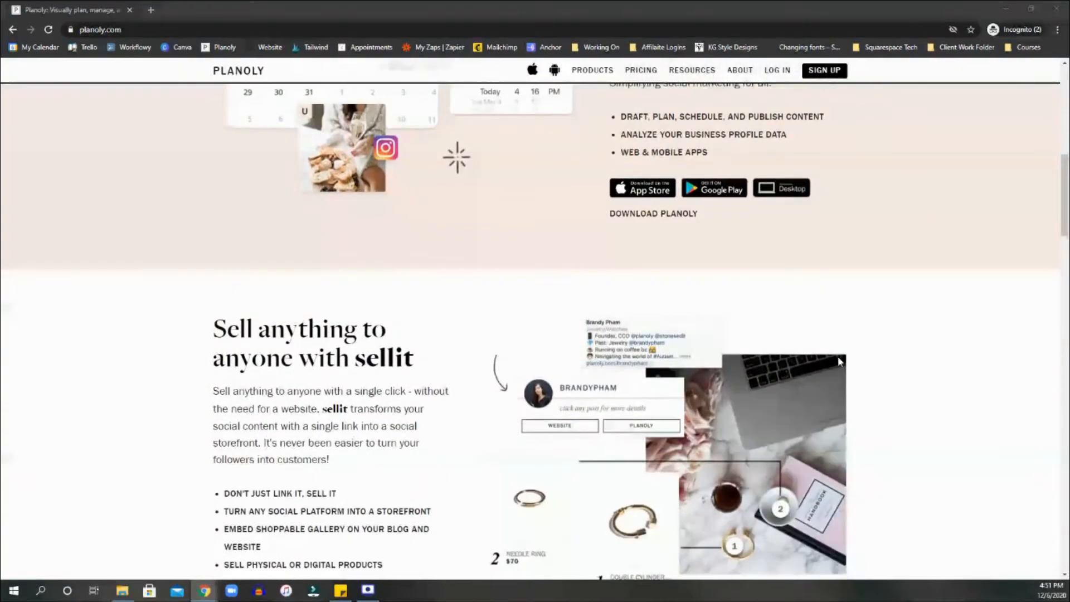
scroll("up", 3)
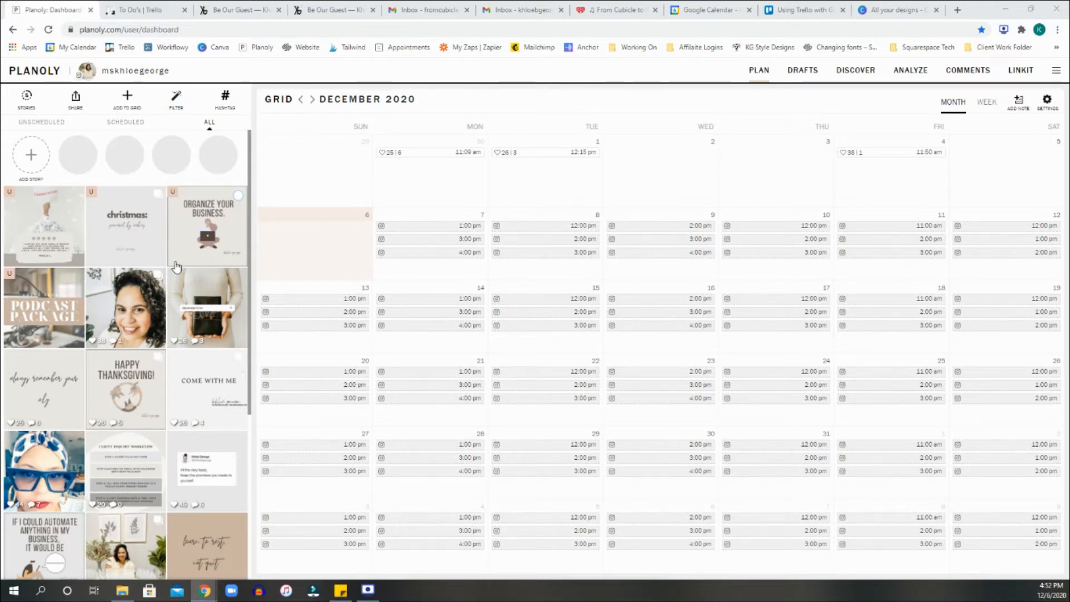
mouse_move(199, 244)
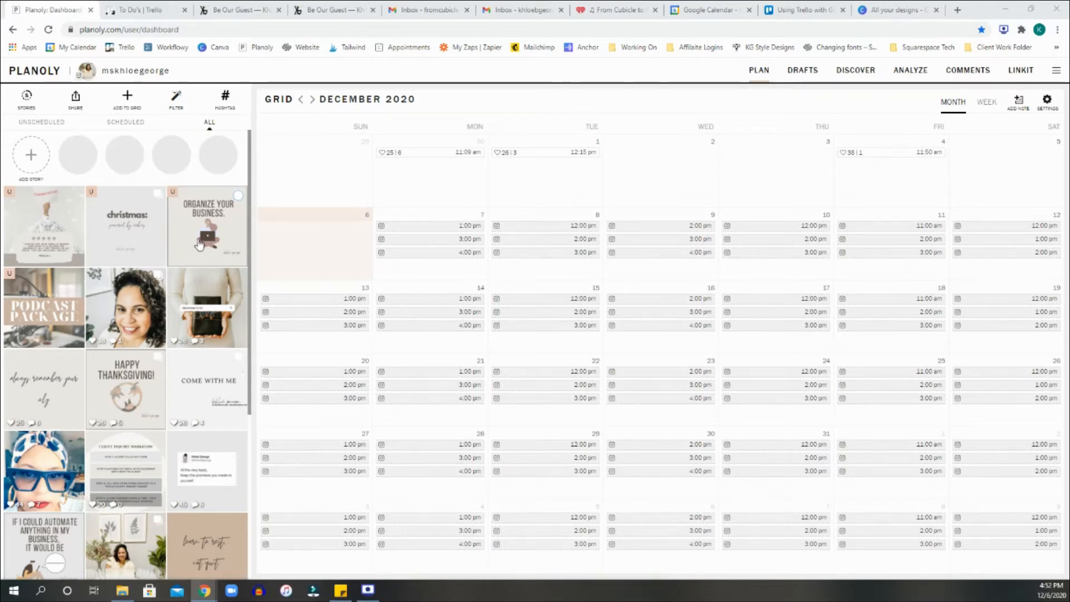
mouse_move(93, 341)
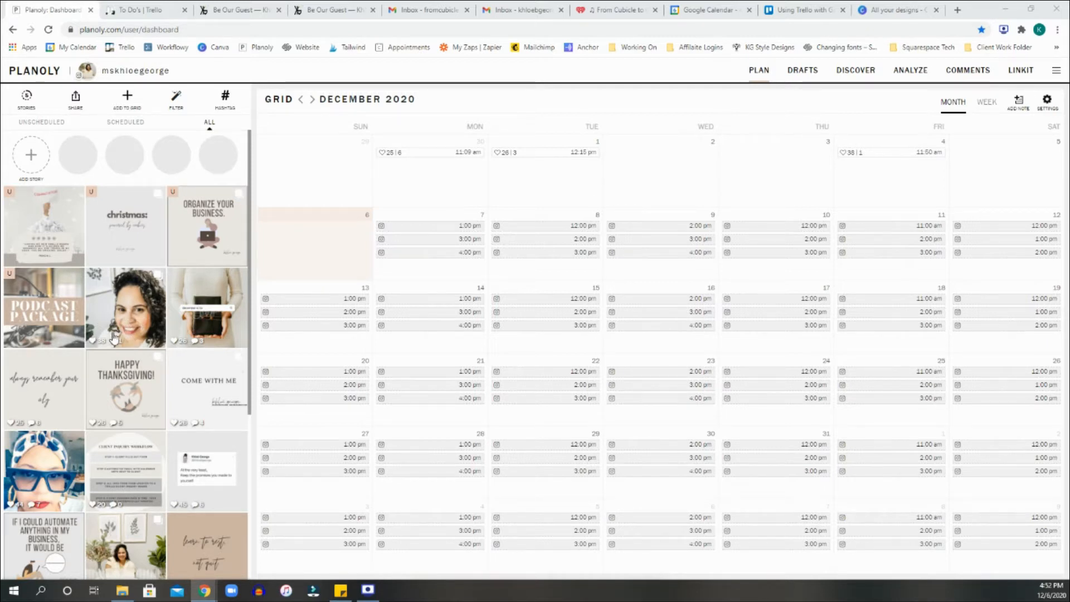
left_click(125, 307)
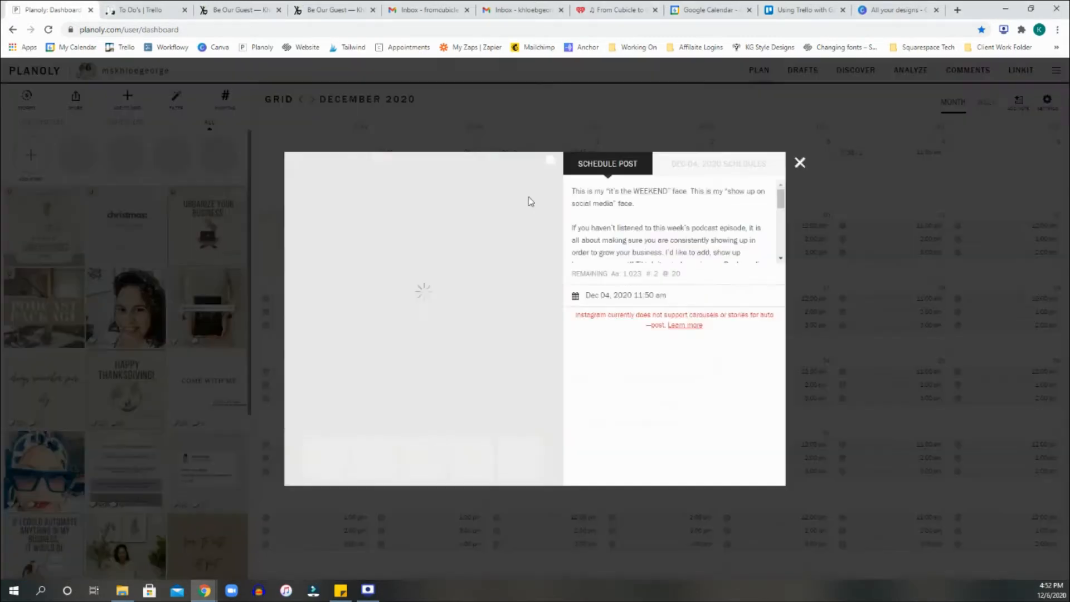
left_click(800, 162)
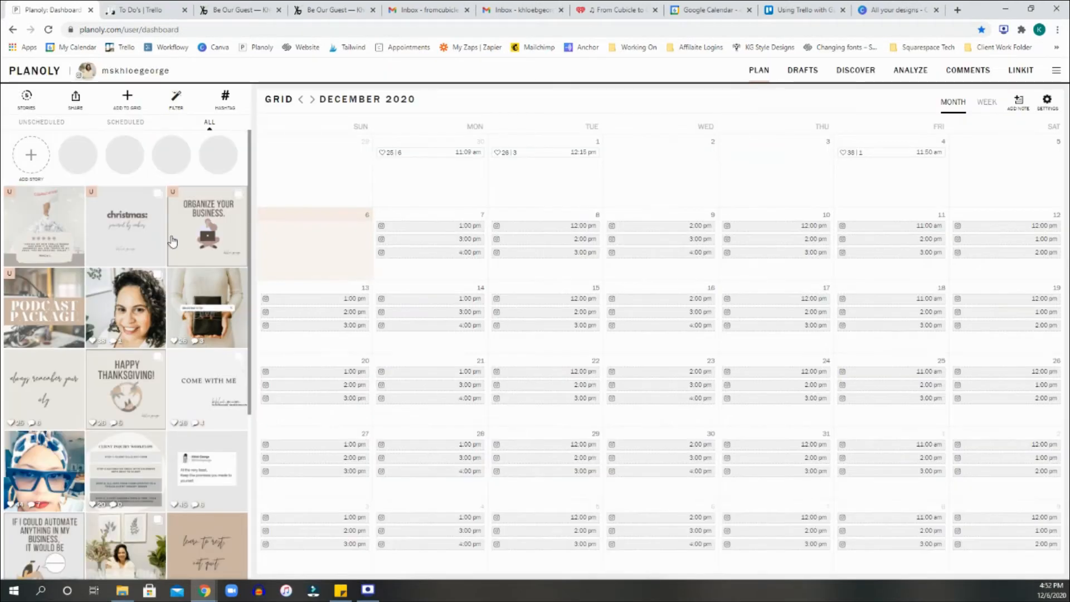
mouse_move(118, 227)
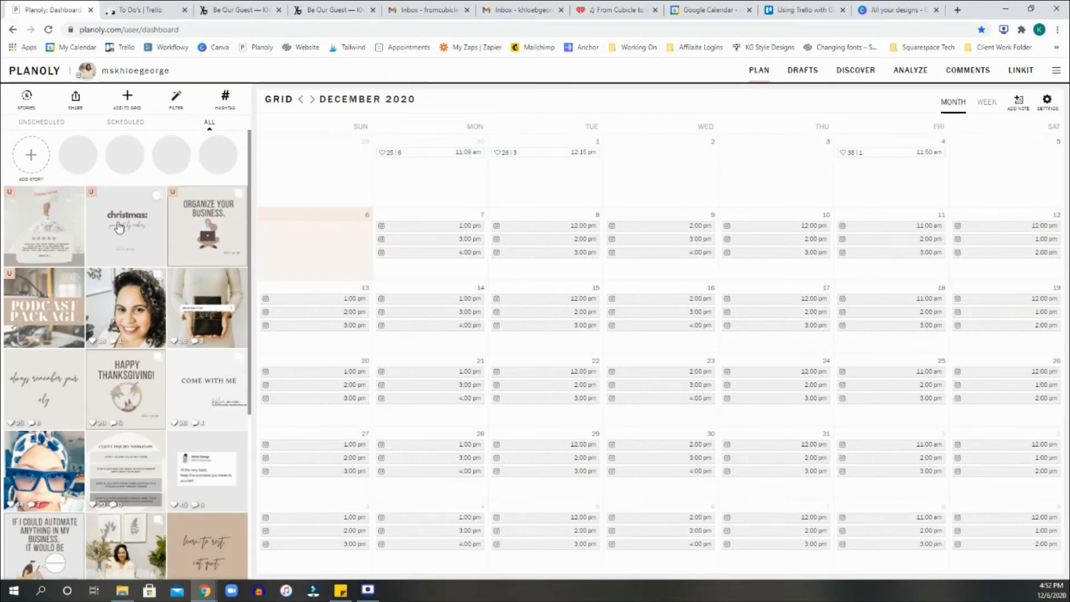
mouse_move(49, 301)
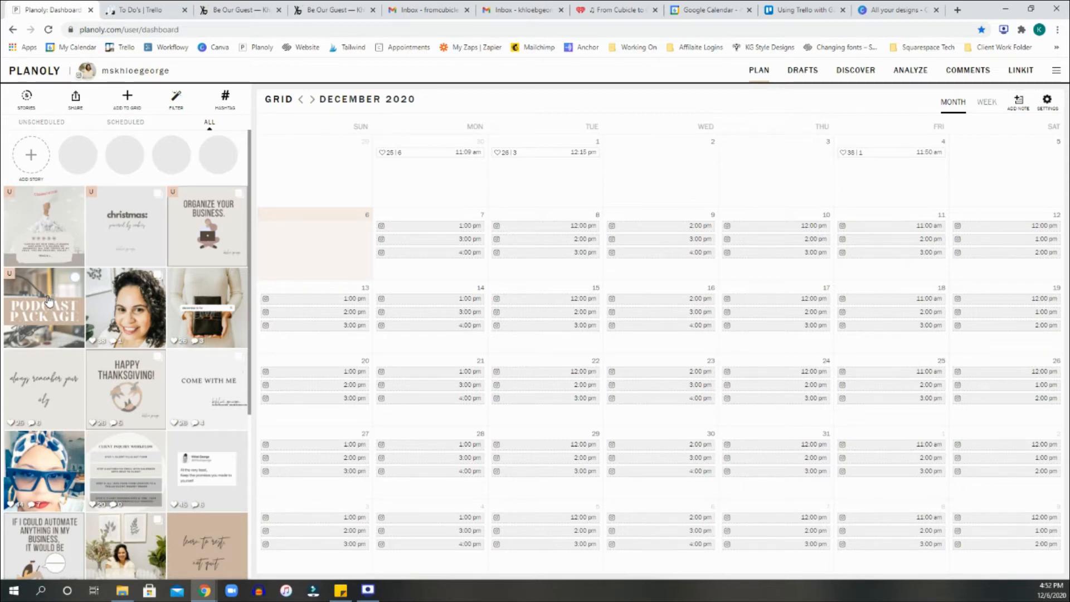
mouse_move(110, 353)
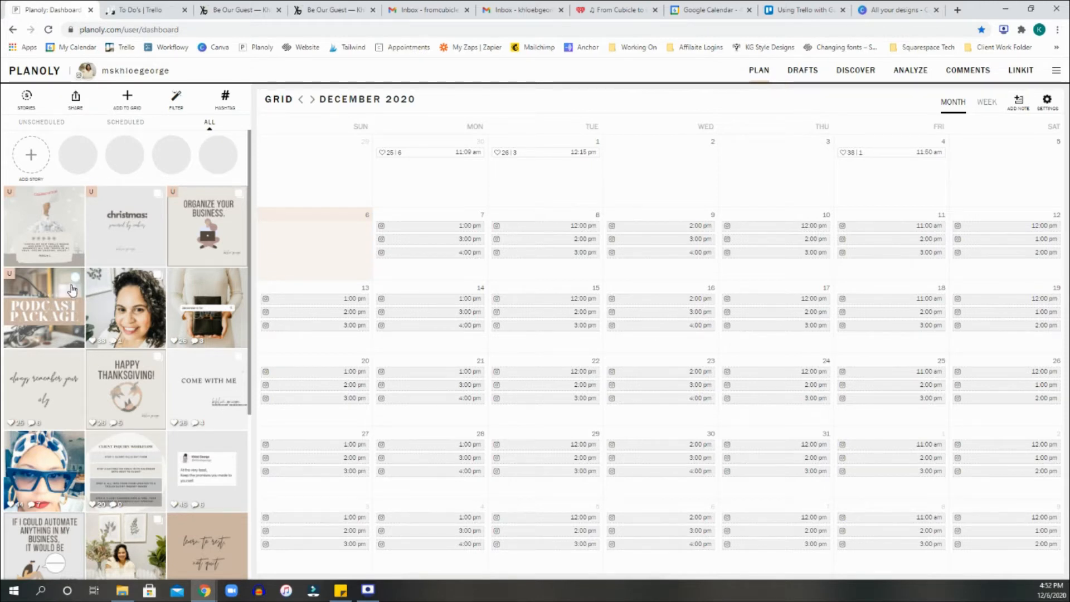
mouse_move(61, 281)
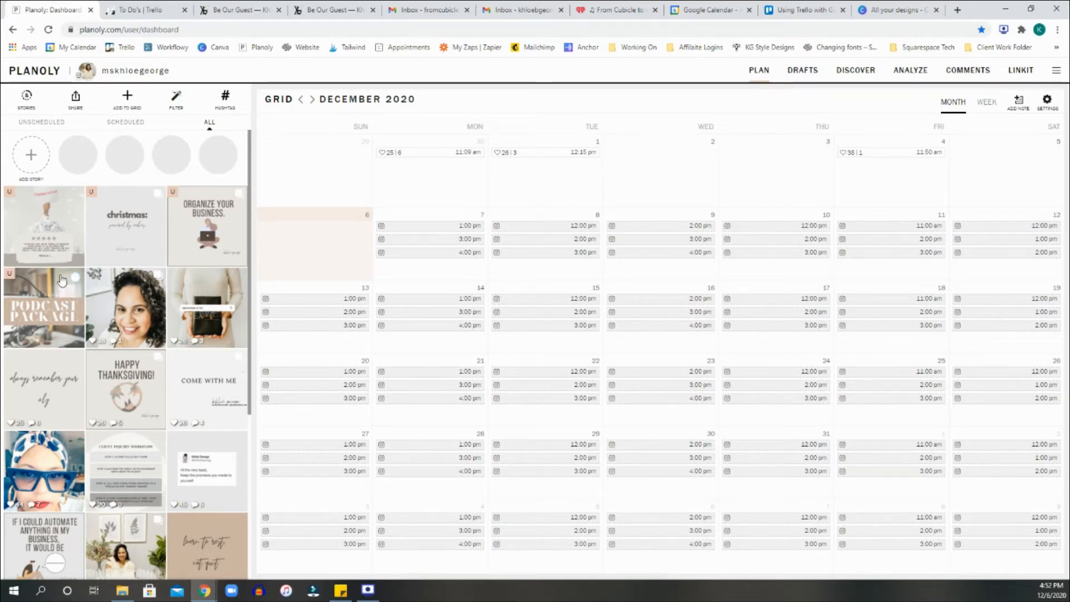
mouse_move(34, 292)
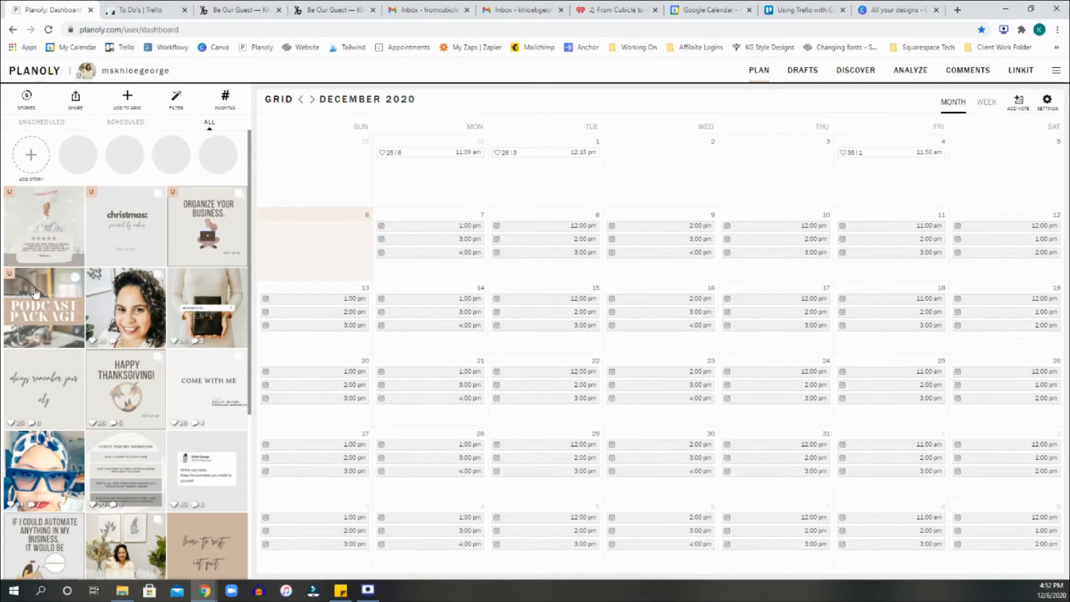
mouse_move(53, 316)
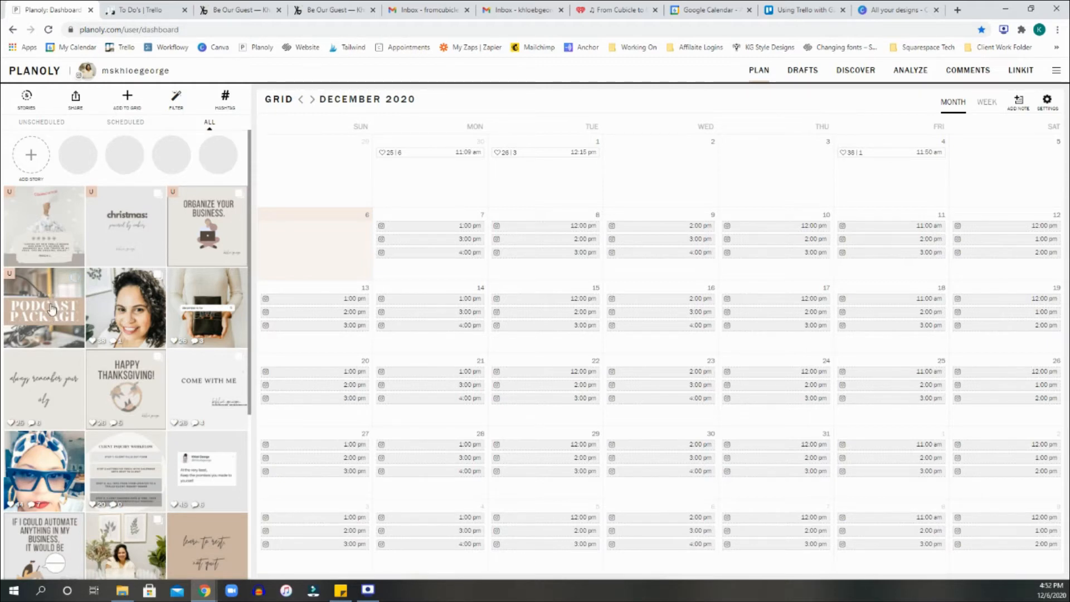
mouse_move(71, 325)
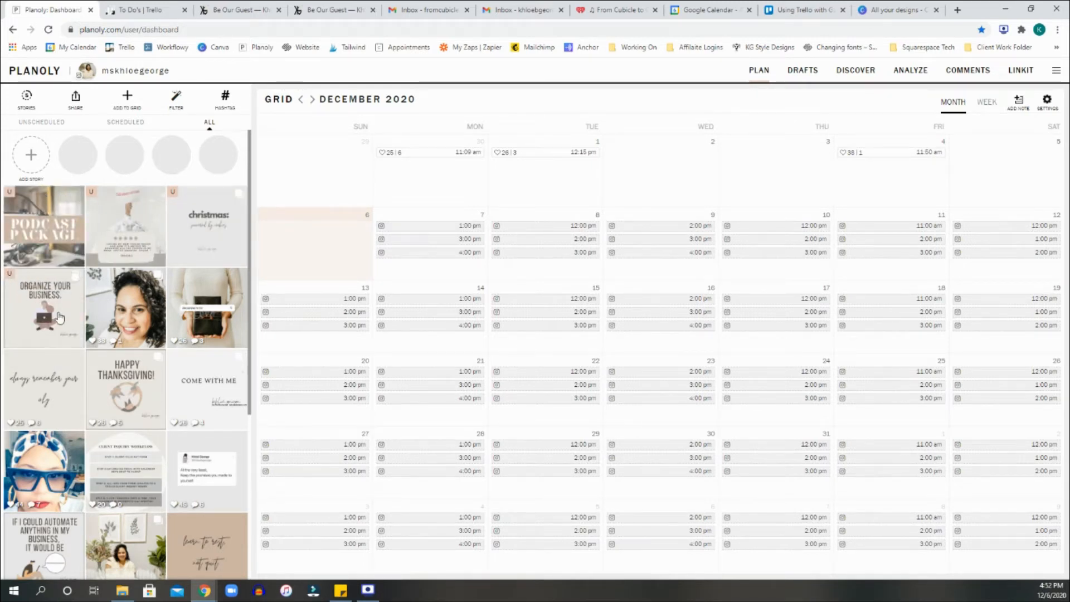
mouse_move(182, 259)
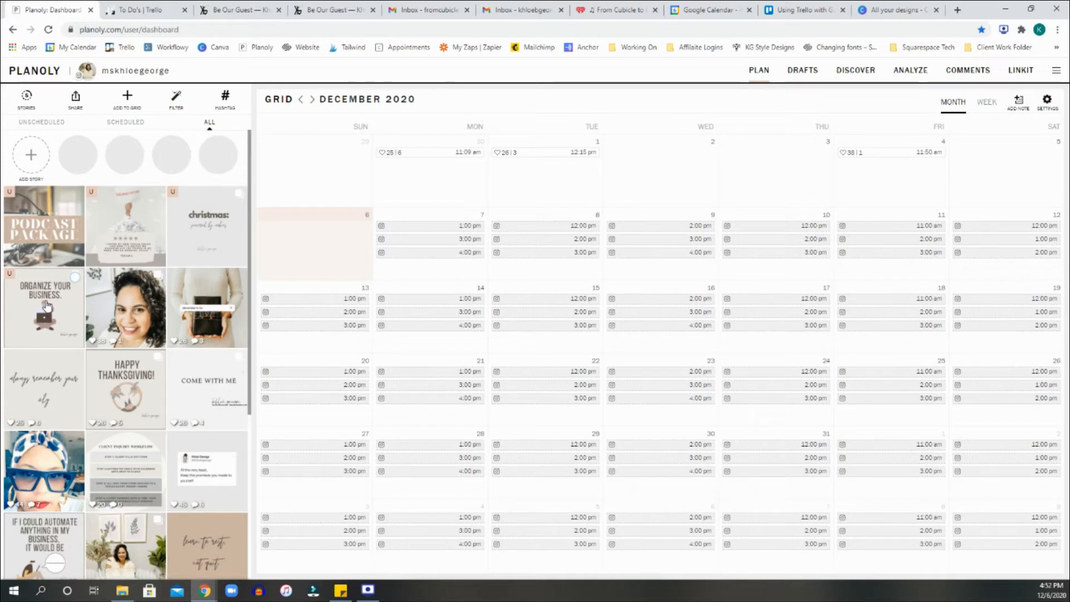
mouse_move(42, 303)
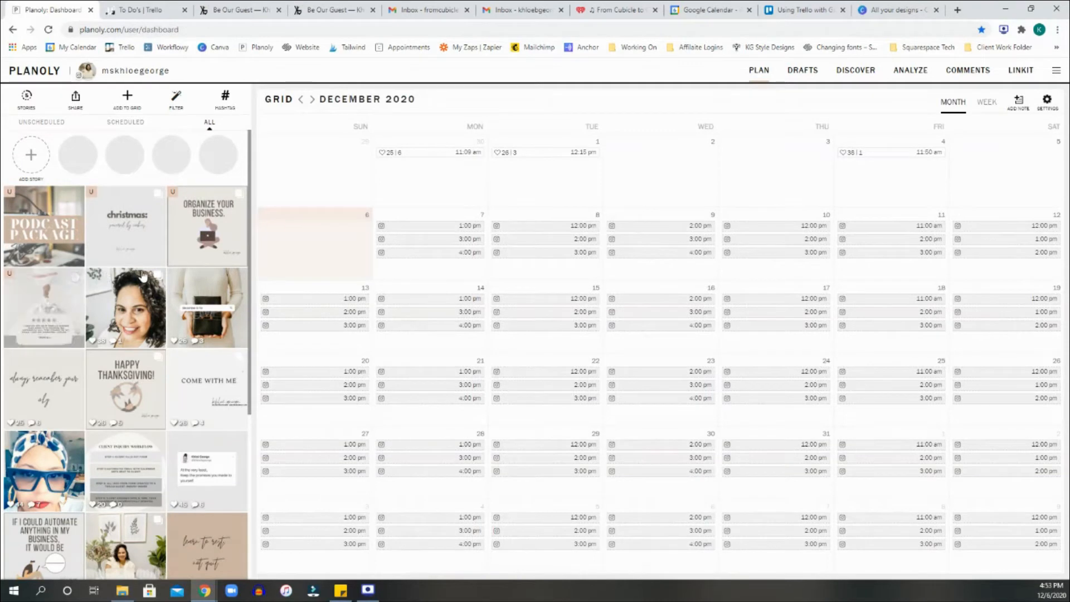
mouse_move(133, 107)
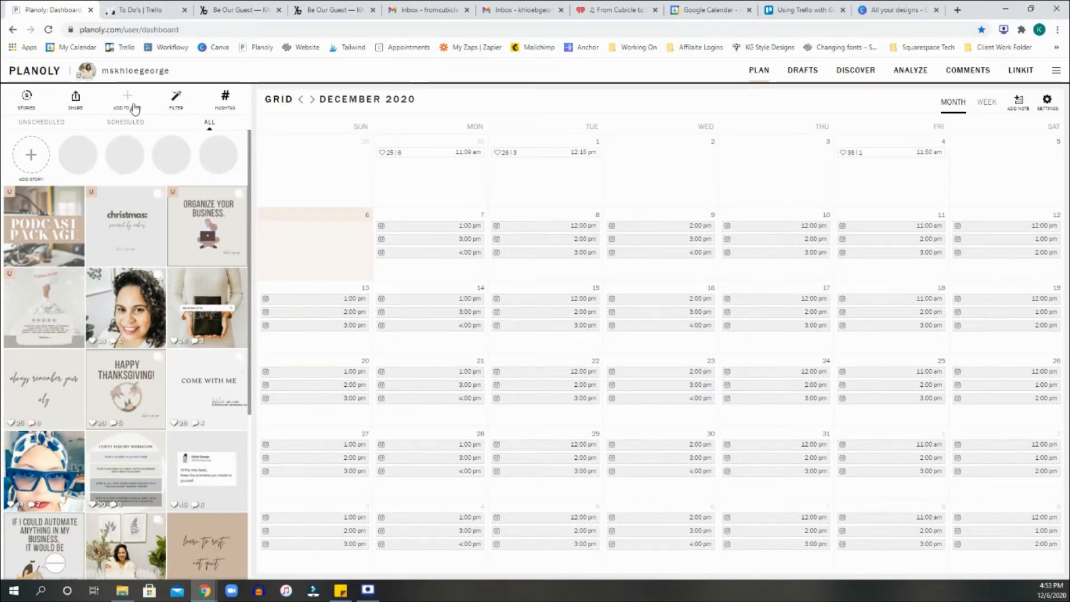
mouse_move(130, 375)
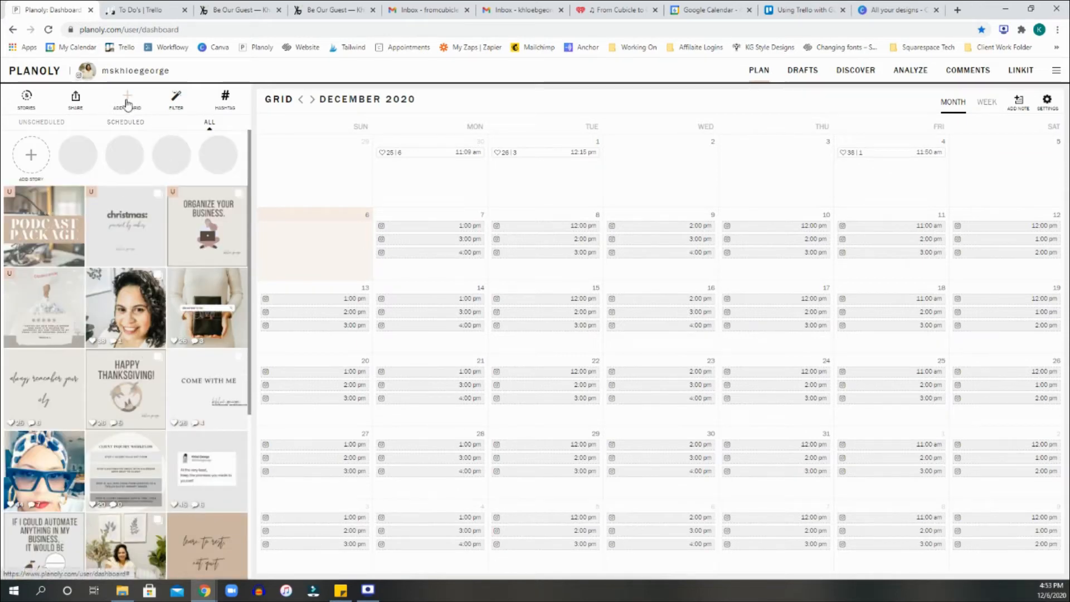
Begin adding a grid image with My Computer as the upload source
left_click(126, 99)
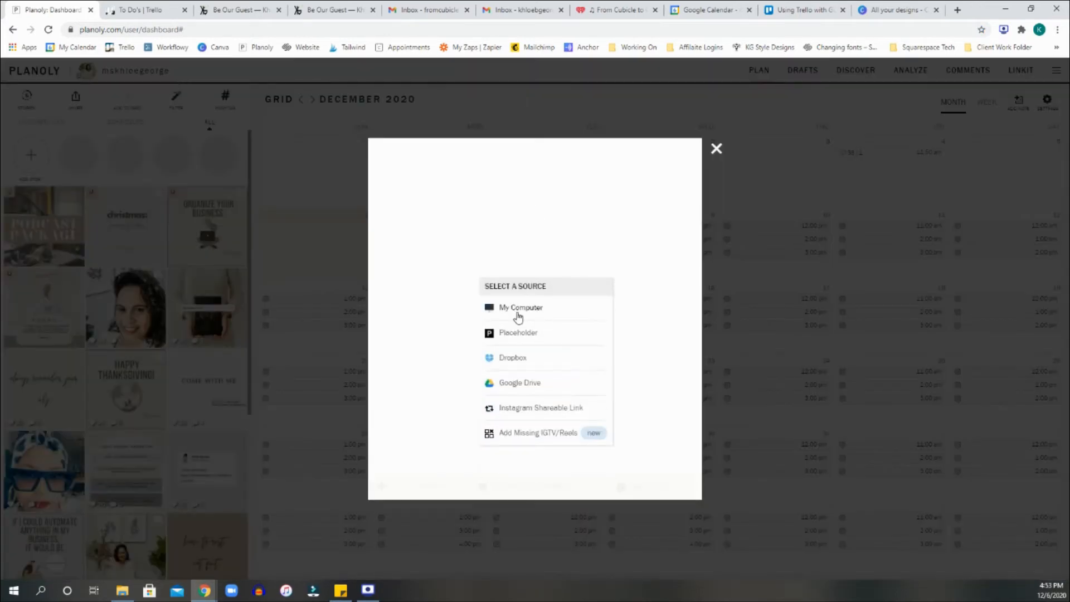
left_click(520, 307)
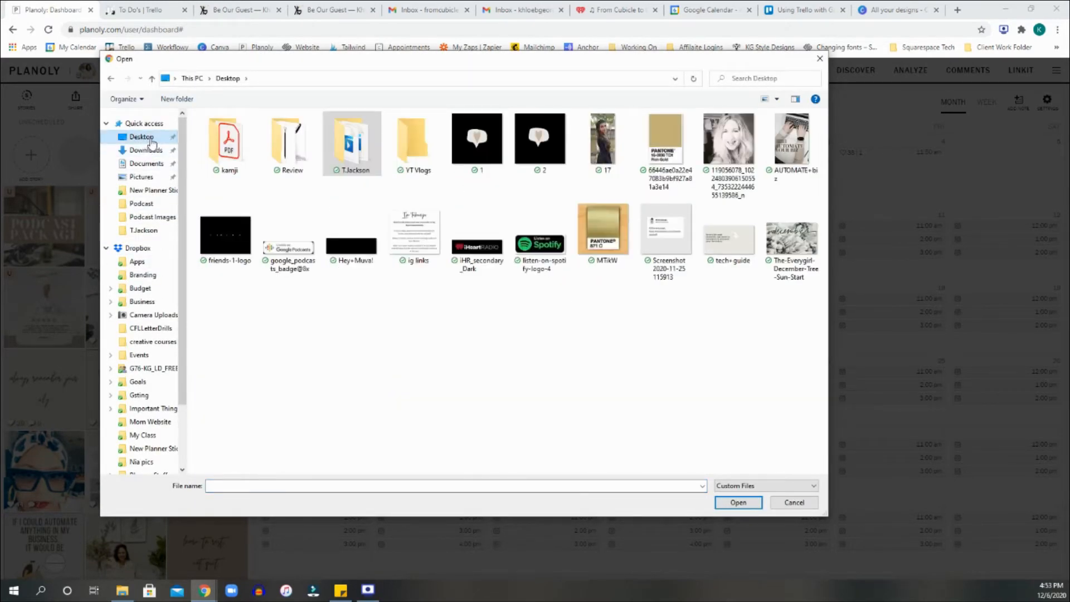
Select the 'extra' gold deer image from the Downloads folder
left_click(146, 149)
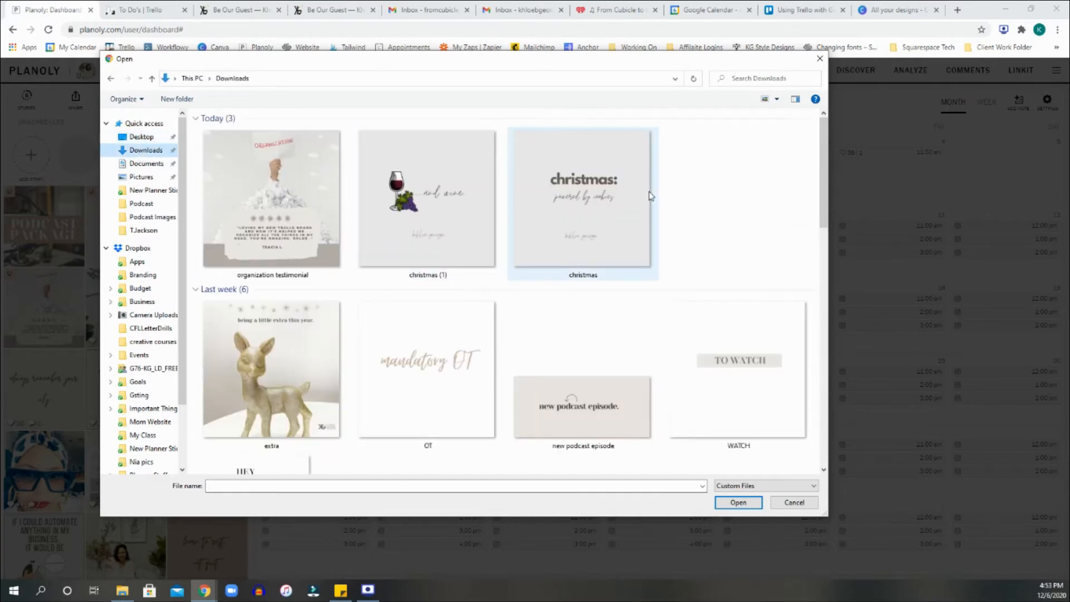
scroll("down", 3)
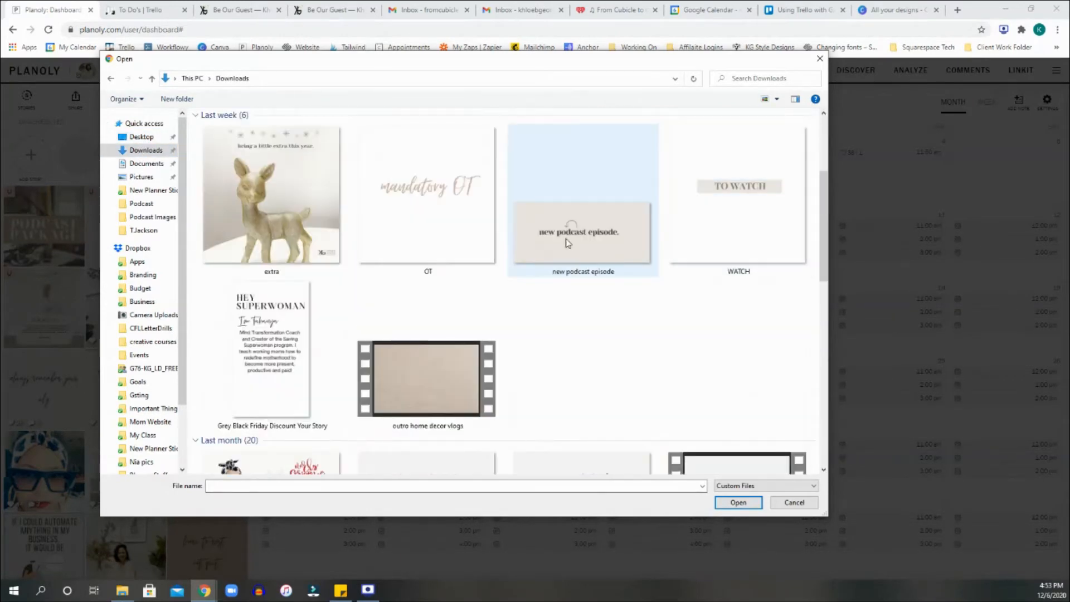
left_click(271, 198)
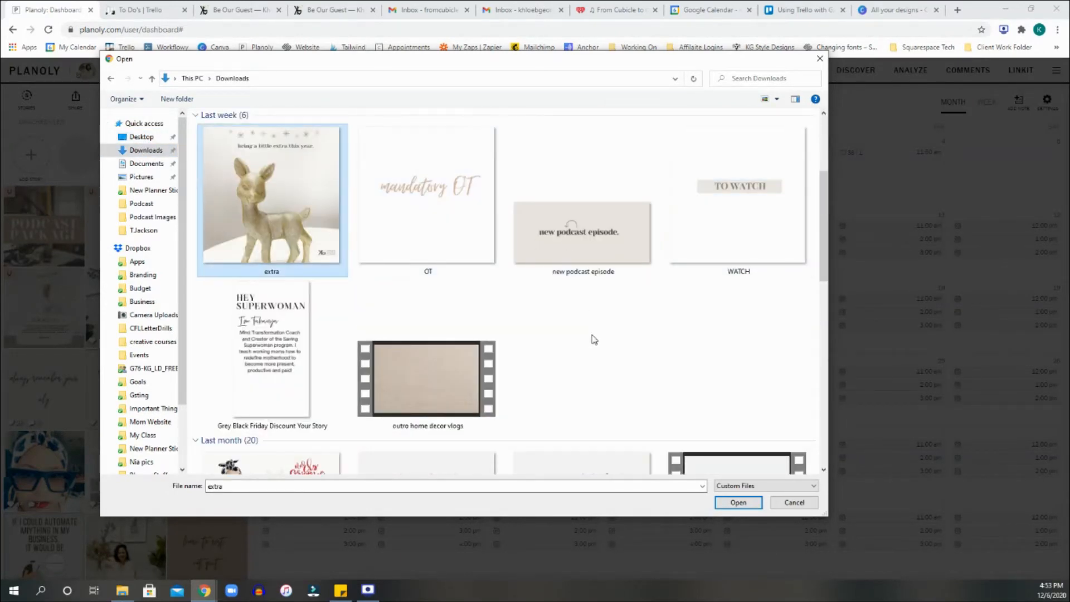
scroll("down", 3)
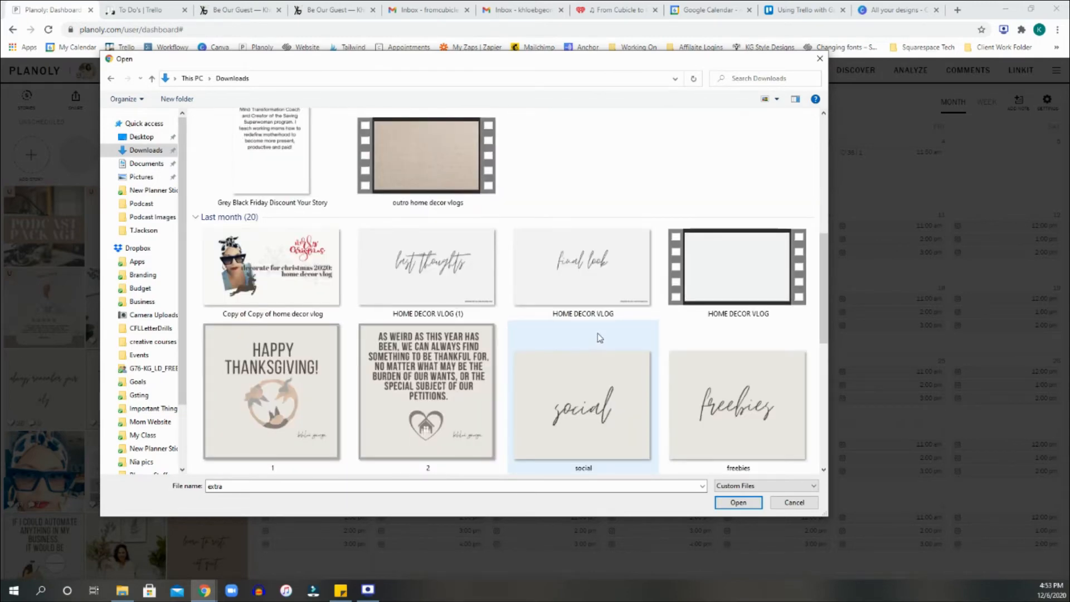
scroll("down", 3)
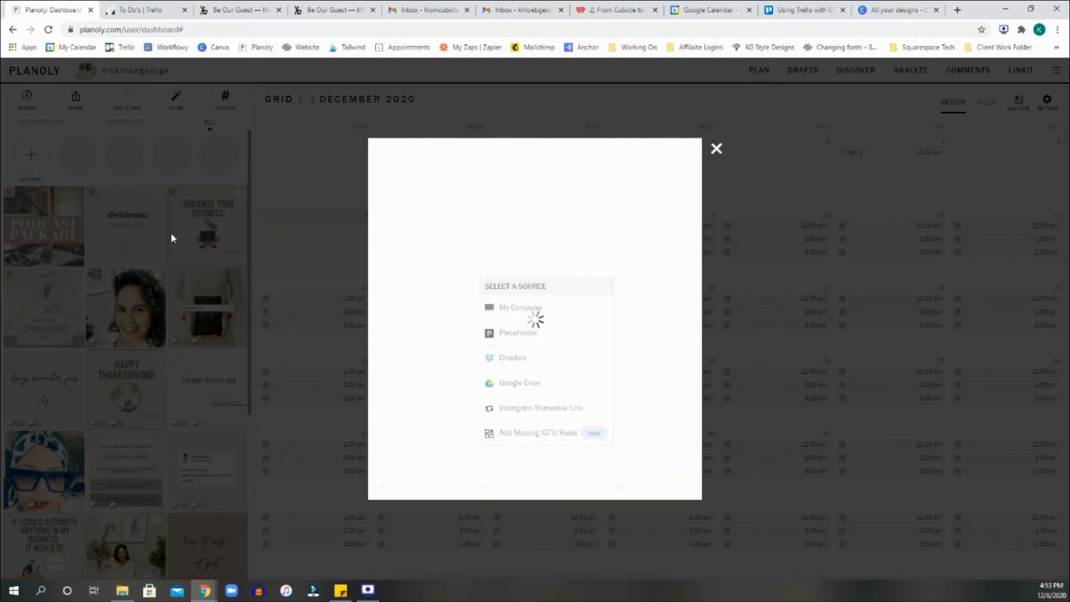
Upload the gold deer image as one post at the top of the grid
left_click(521, 308)
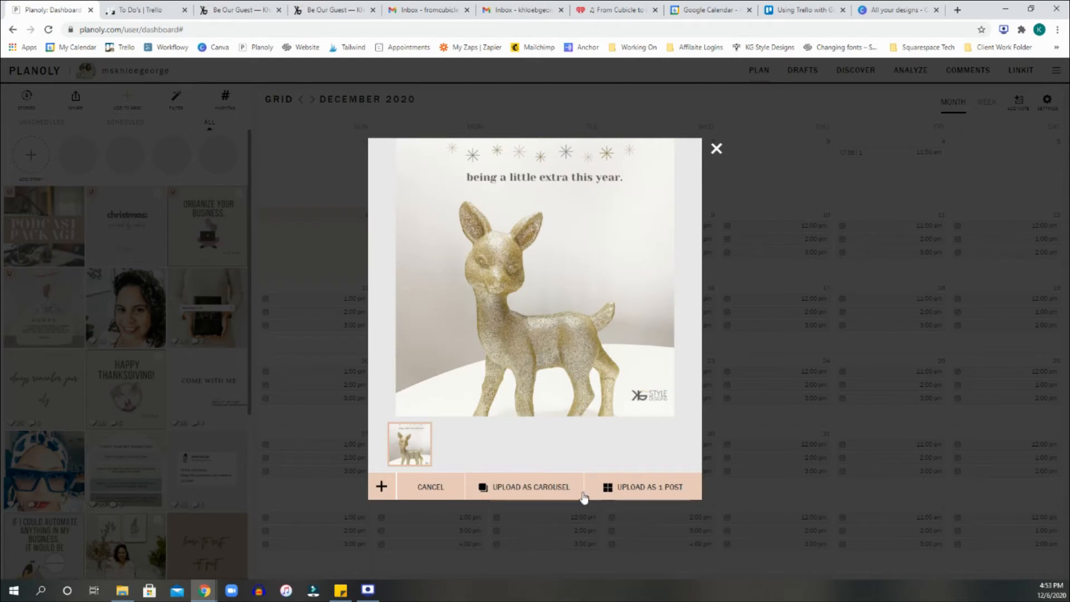
mouse_move(618, 450)
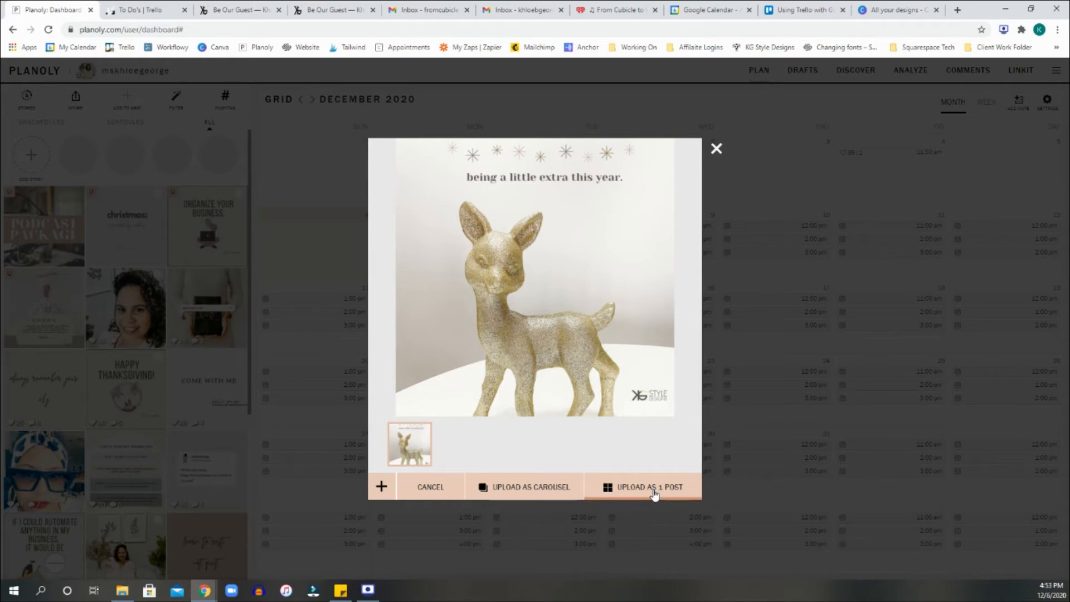
left_click(648, 487)
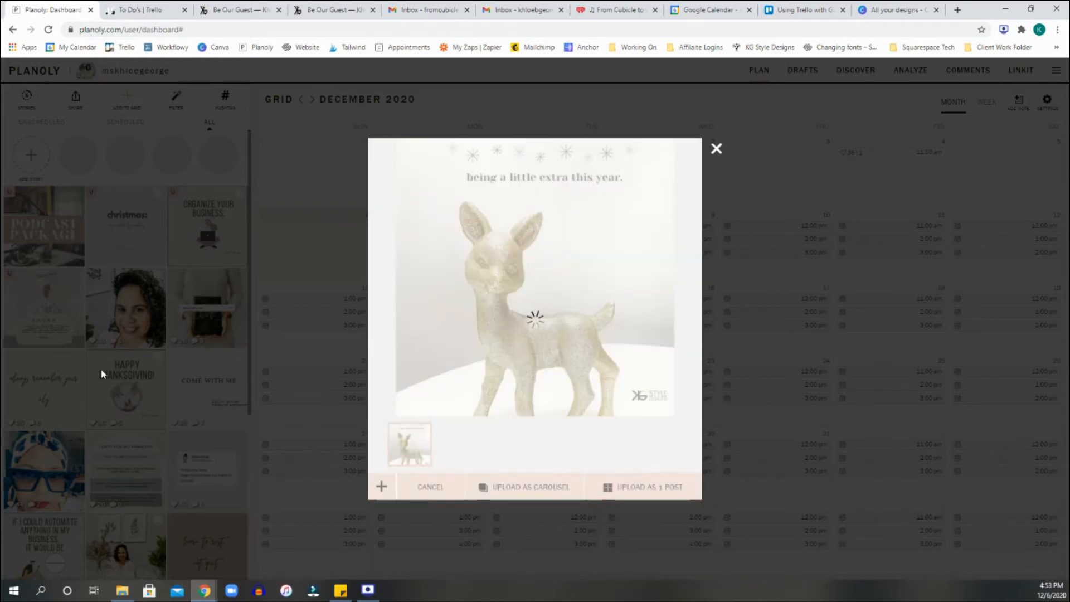
left_click(716, 149)
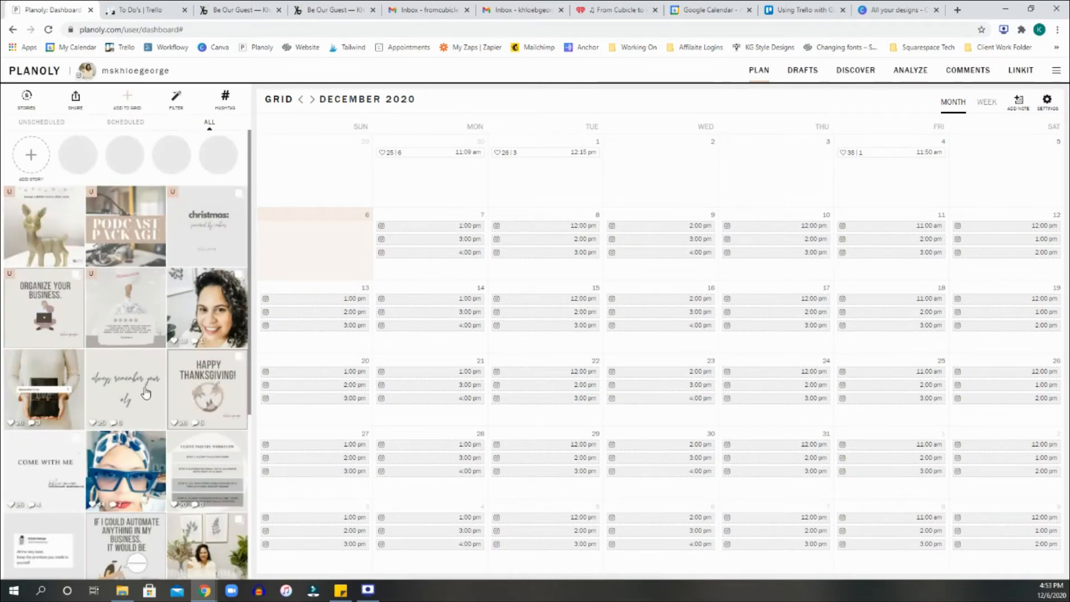
mouse_move(145, 100)
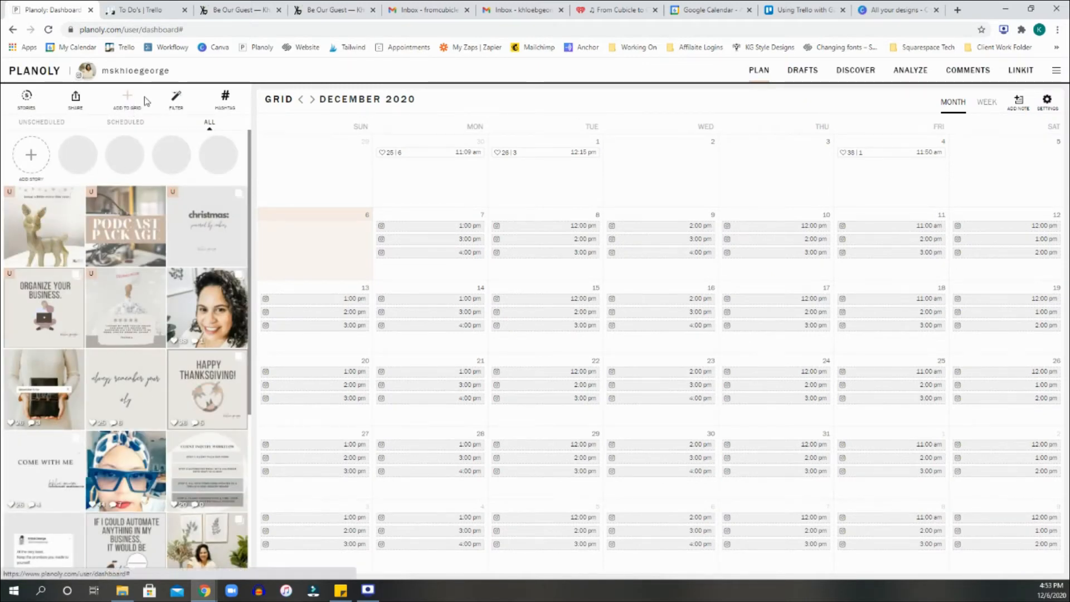
Load organization testimonial, christmas (1) and christmas from Downloads via My Computer
left_click(125, 99)
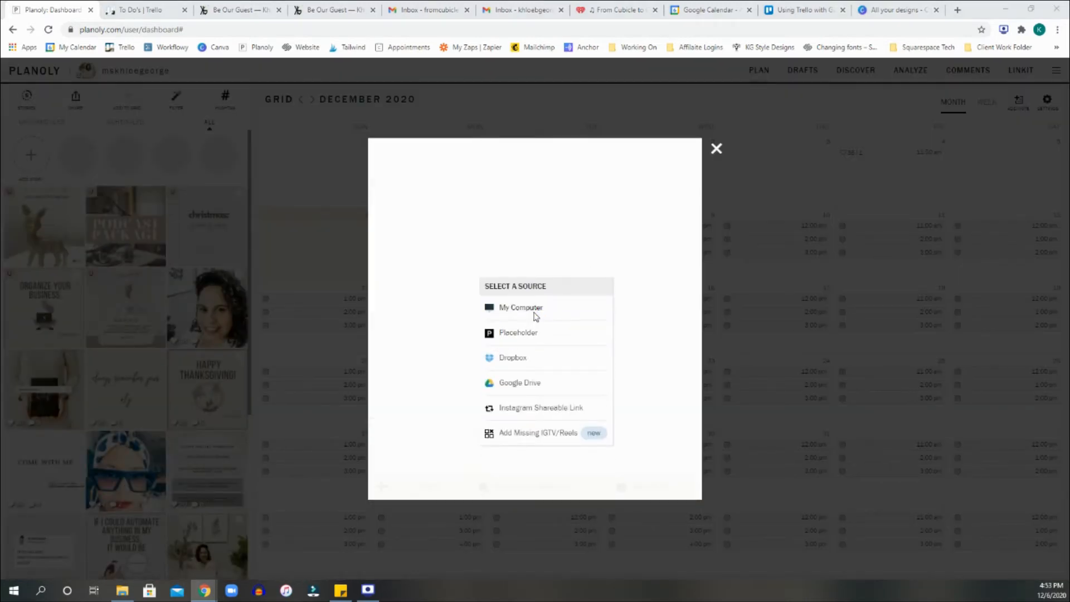
left_click(520, 307)
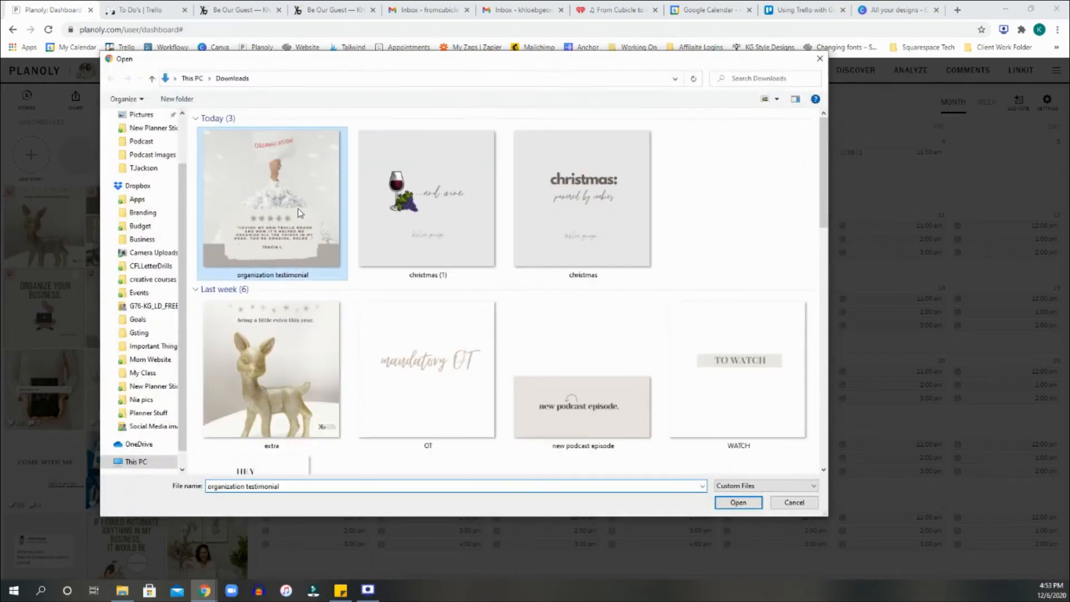
left_click(582, 201)
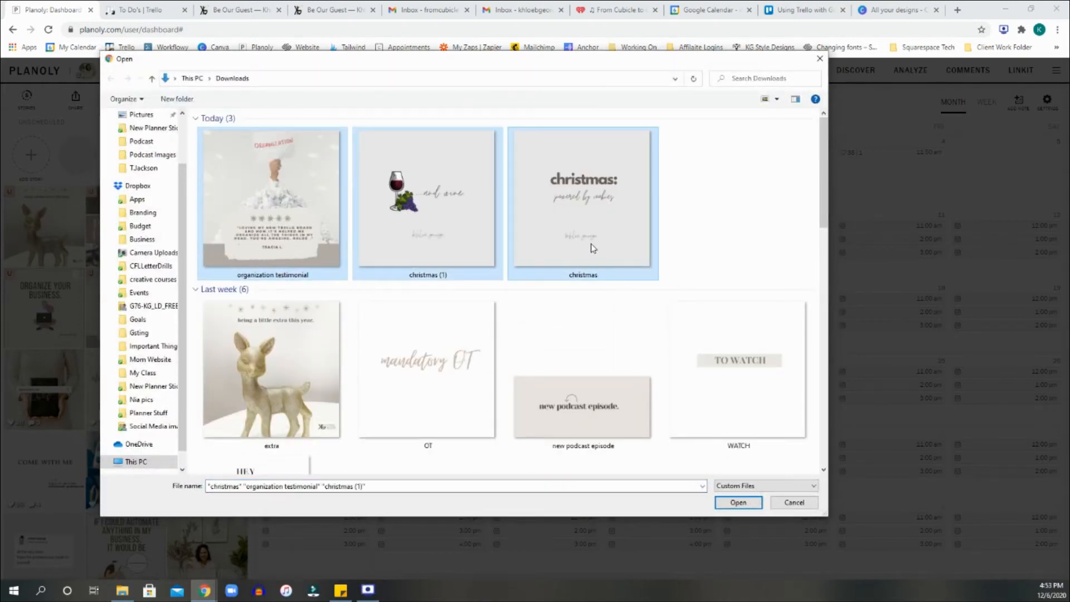
mouse_move(329, 217)
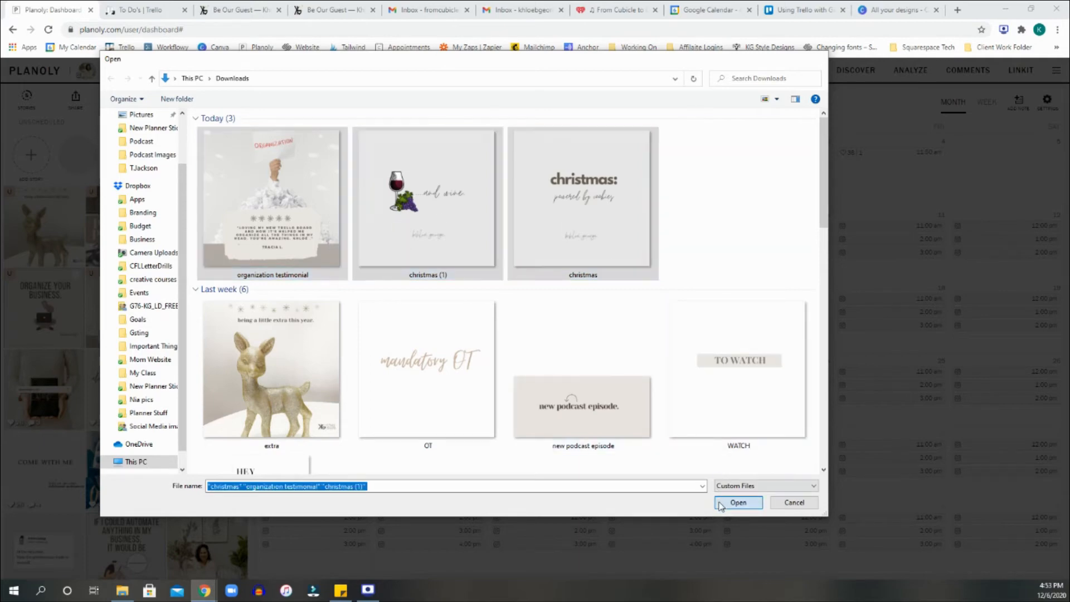
left_click(738, 503)
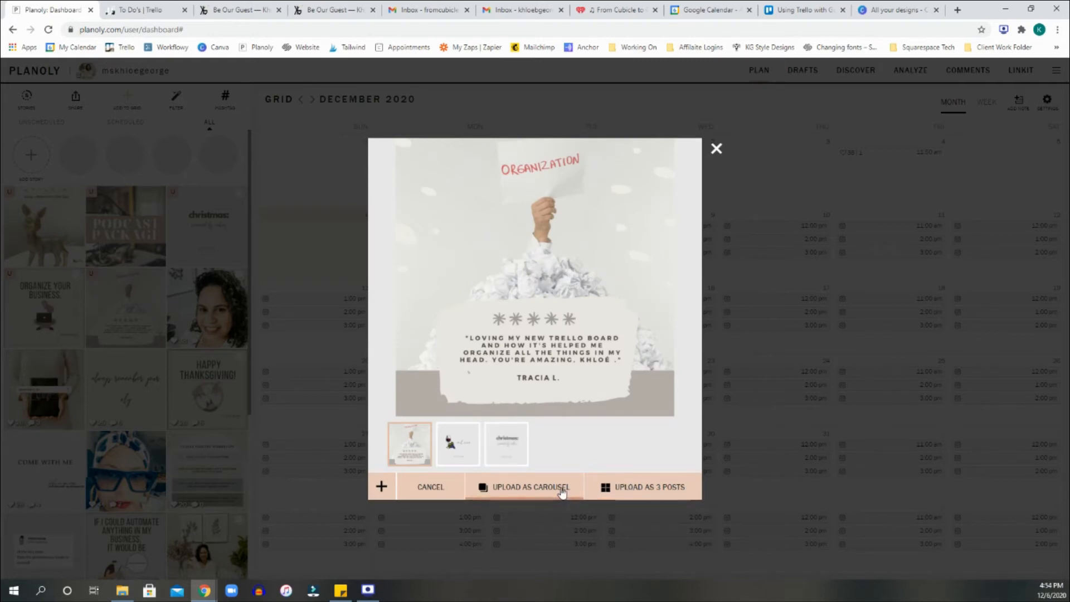
mouse_move(599, 453)
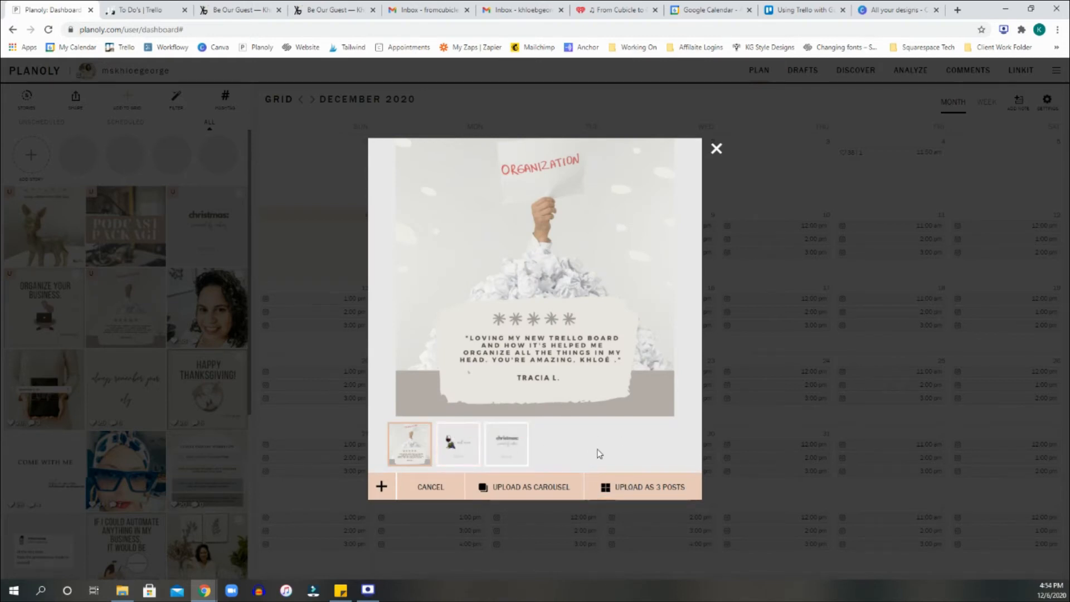
mouse_move(680, 503)
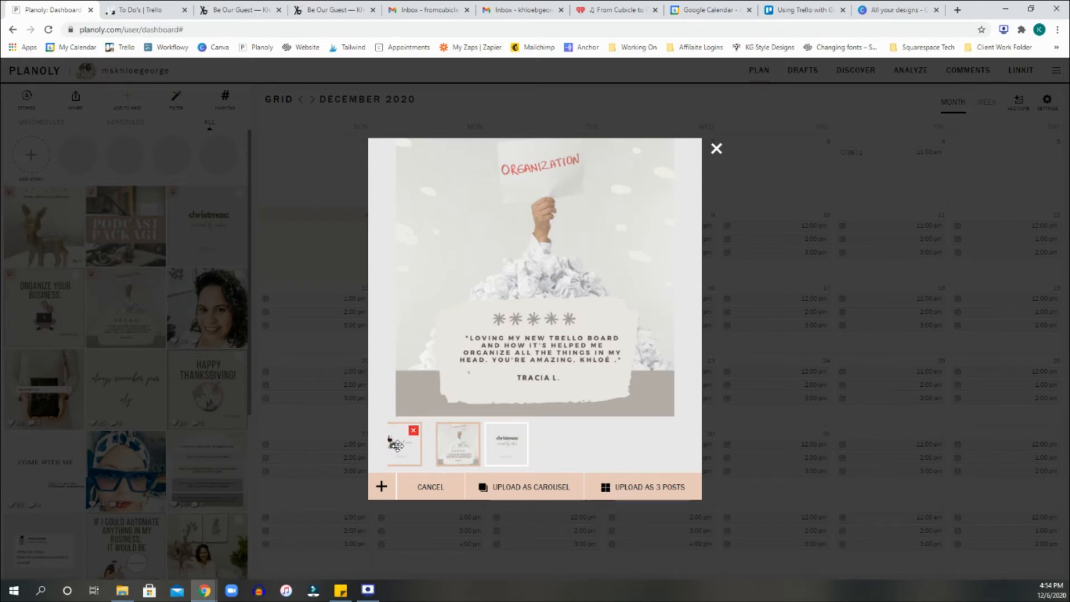
Order the images wine, christmas, testimonial and upload them to the grid
left_click(404, 443)
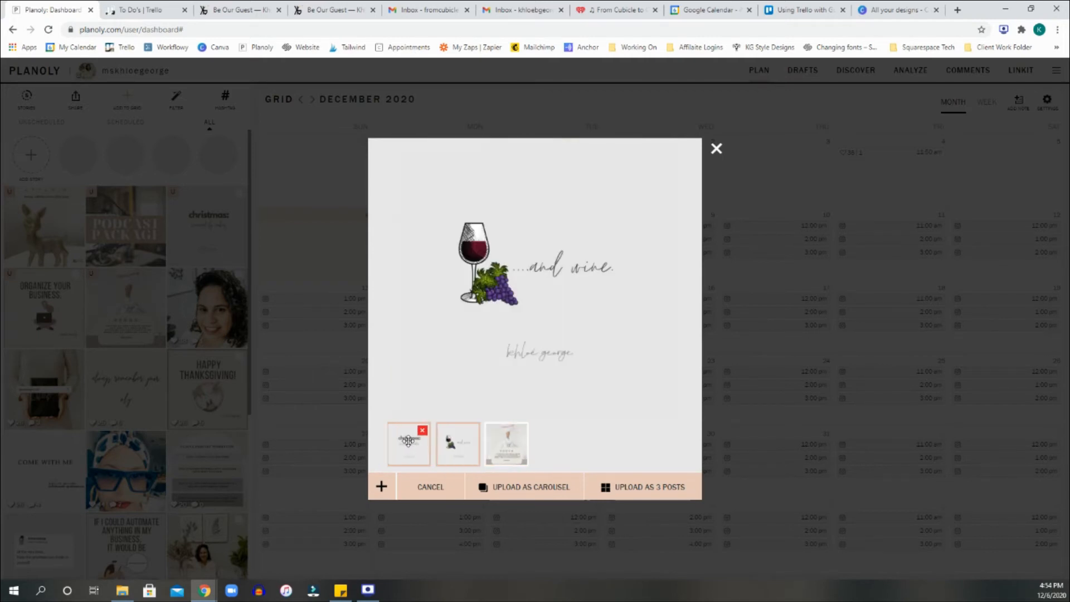
left_click(457, 444)
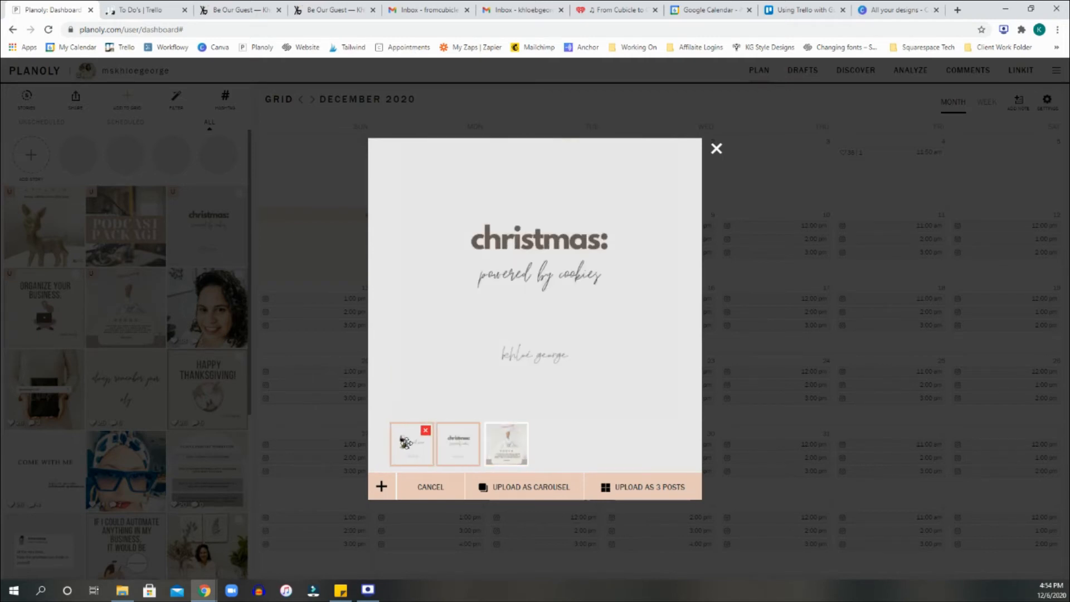
left_click(505, 444)
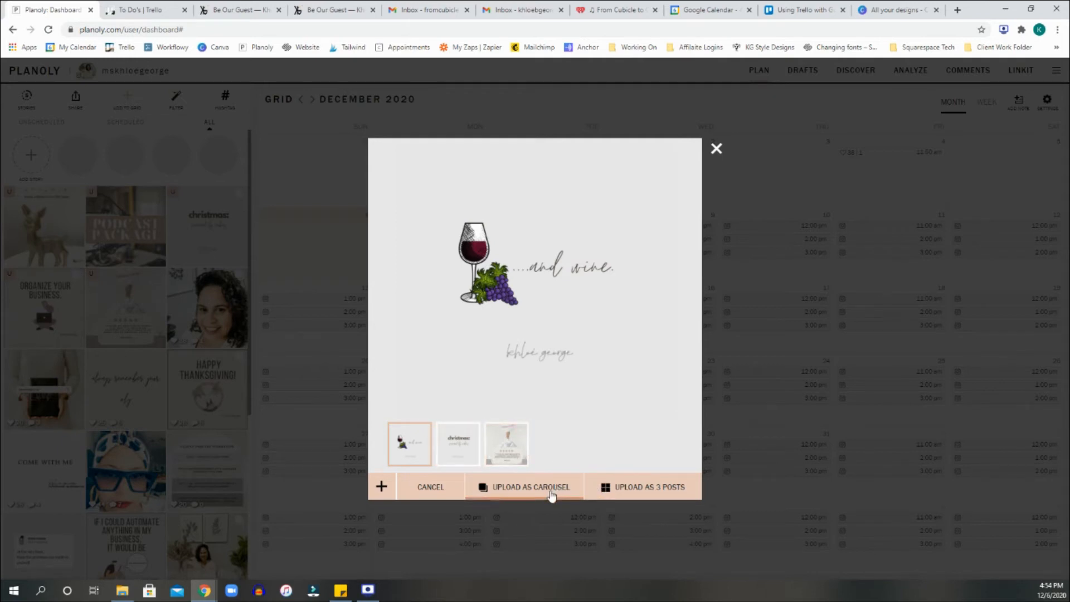
left_click(525, 486)
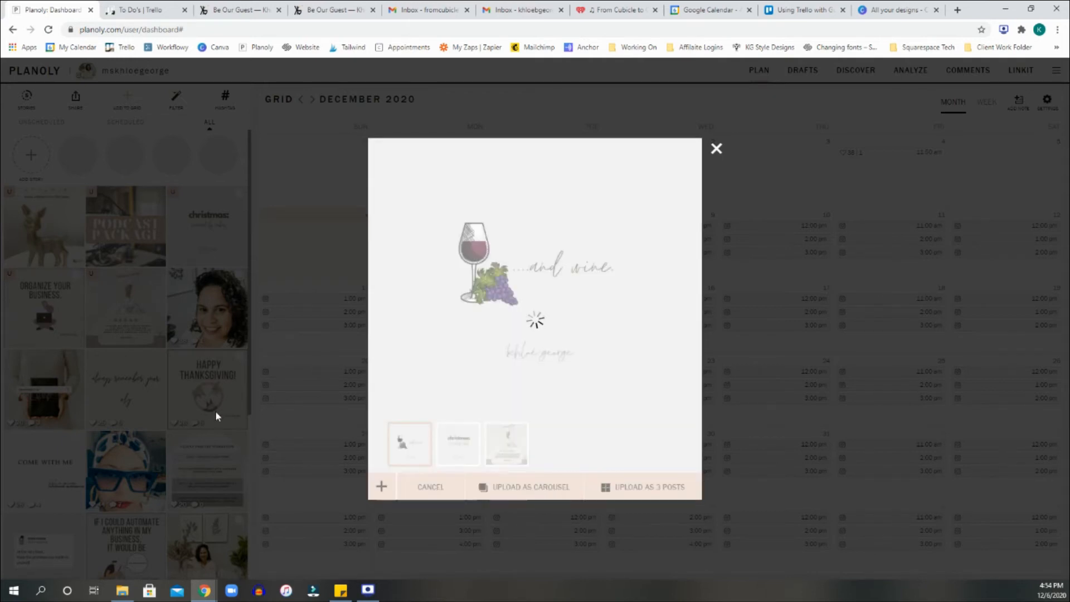
left_click(429, 487)
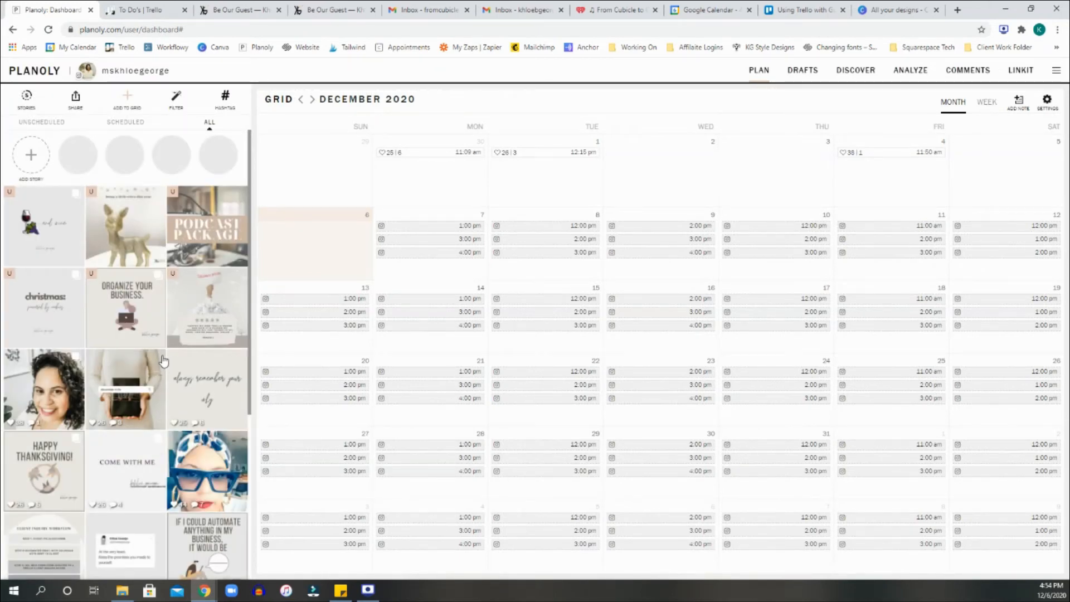
mouse_move(115, 300)
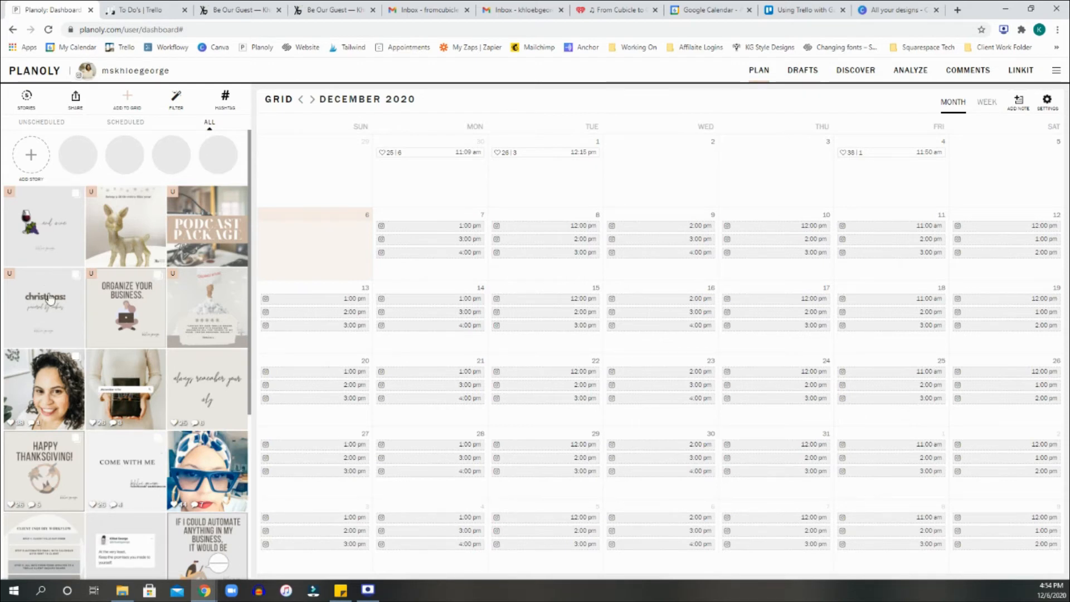
mouse_move(15, 239)
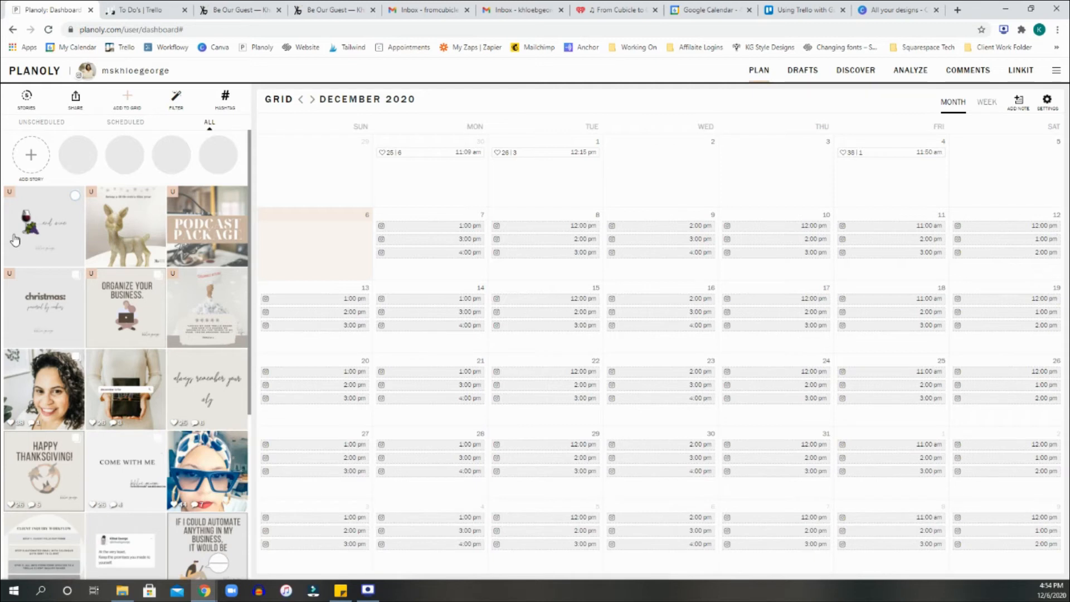
mouse_move(59, 233)
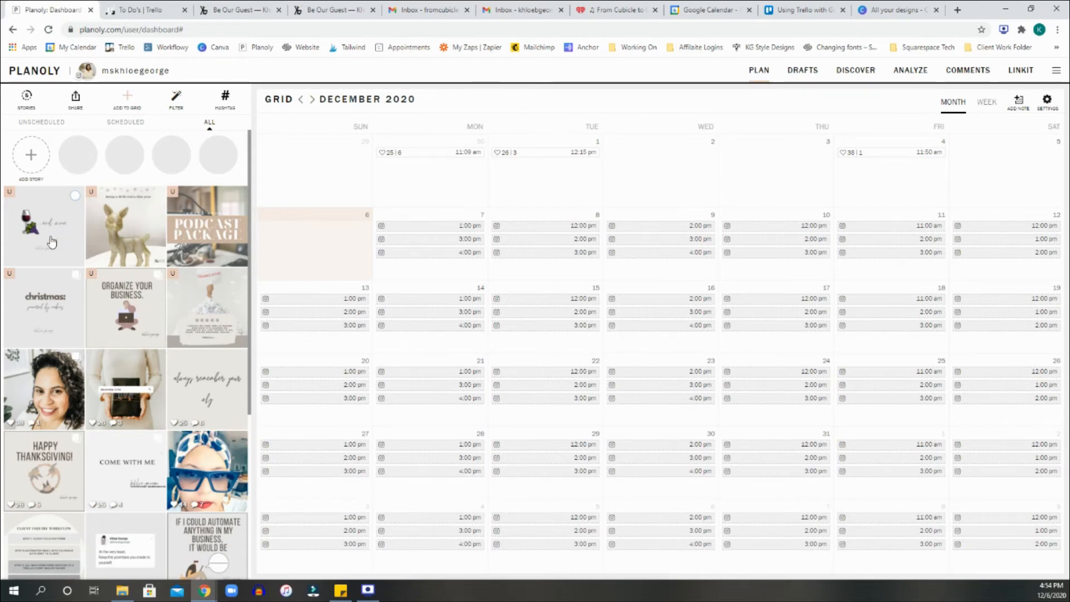
mouse_move(64, 239)
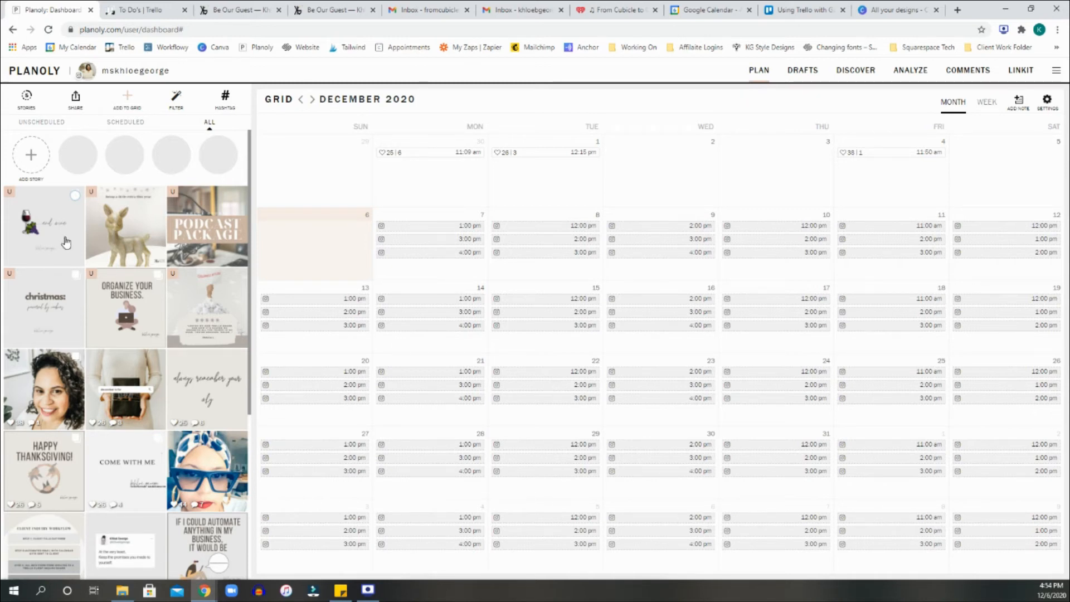
mouse_move(102, 273)
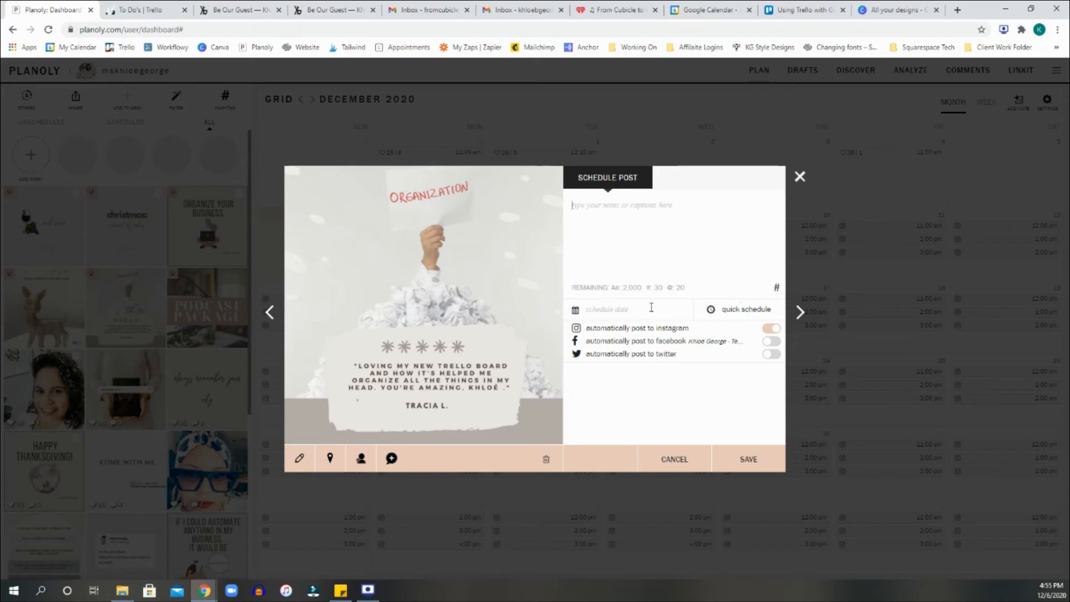
mouse_move(776, 313)
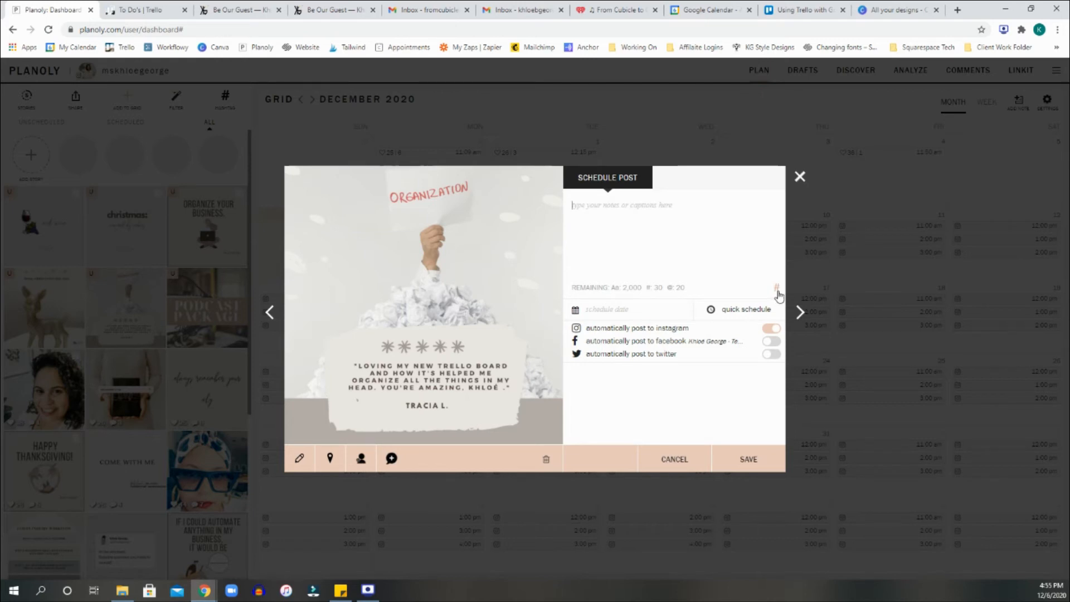
Insert the saved podcast hashtag group into the testimonial caption and start typing 'He'
left_click(775, 286)
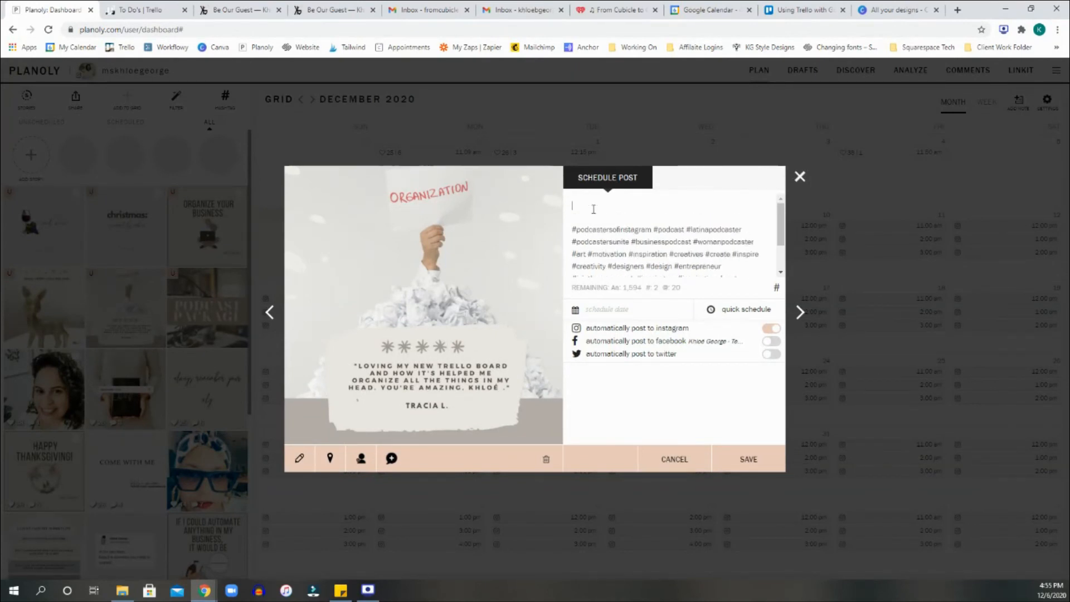
type("Hey ther")
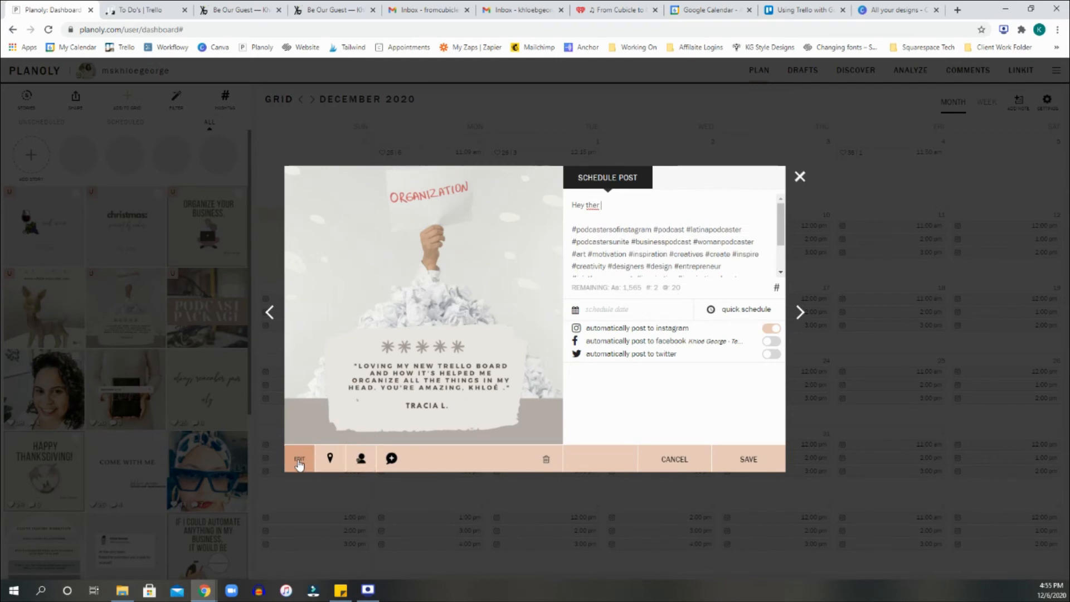
Open the image editing tools and scroll to the end of the hashtag block
left_click(299, 458)
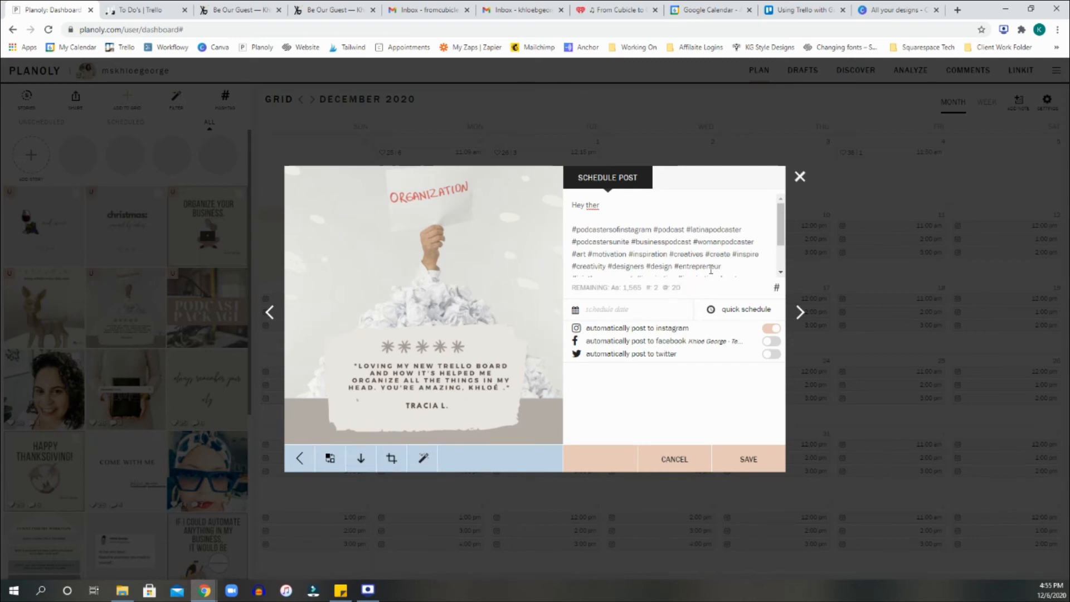
scroll("down", 3)
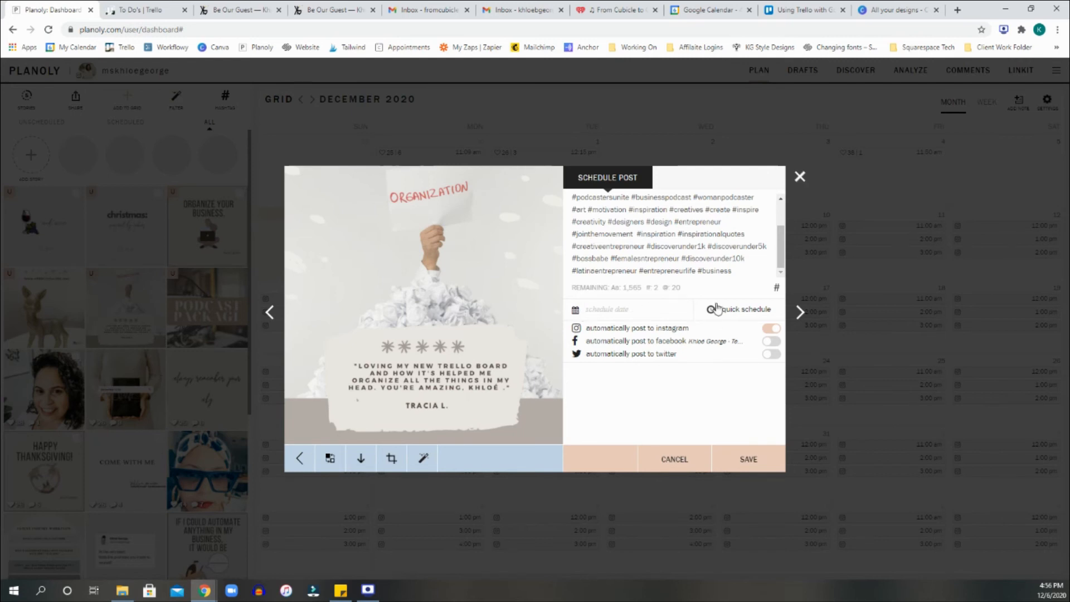
Open Grid Quick Schedule listing suggested time slots for December 6–12, 2020
left_click(739, 309)
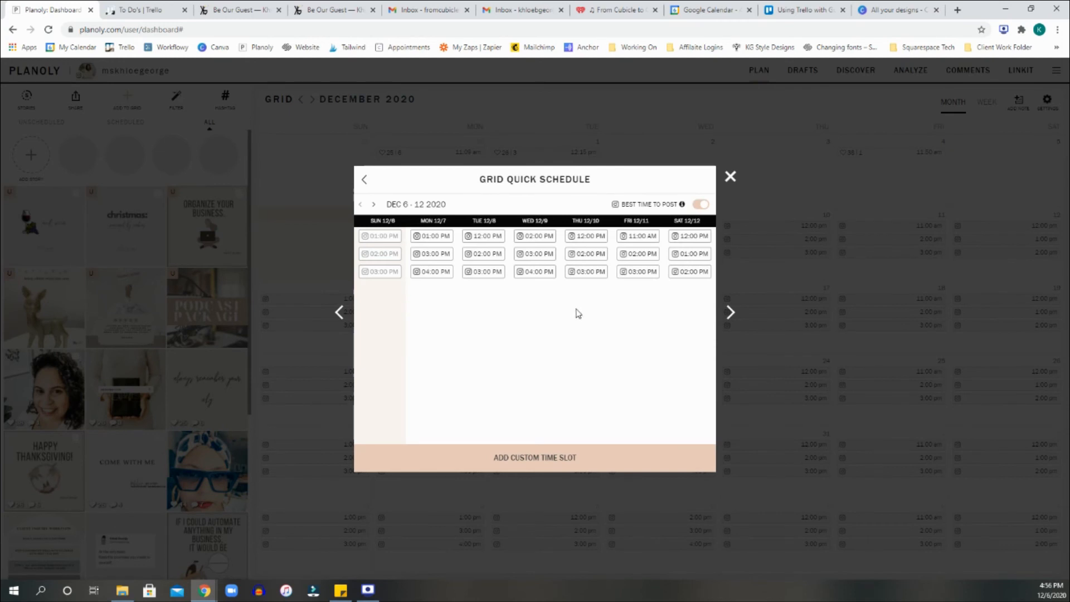
mouse_move(567, 320)
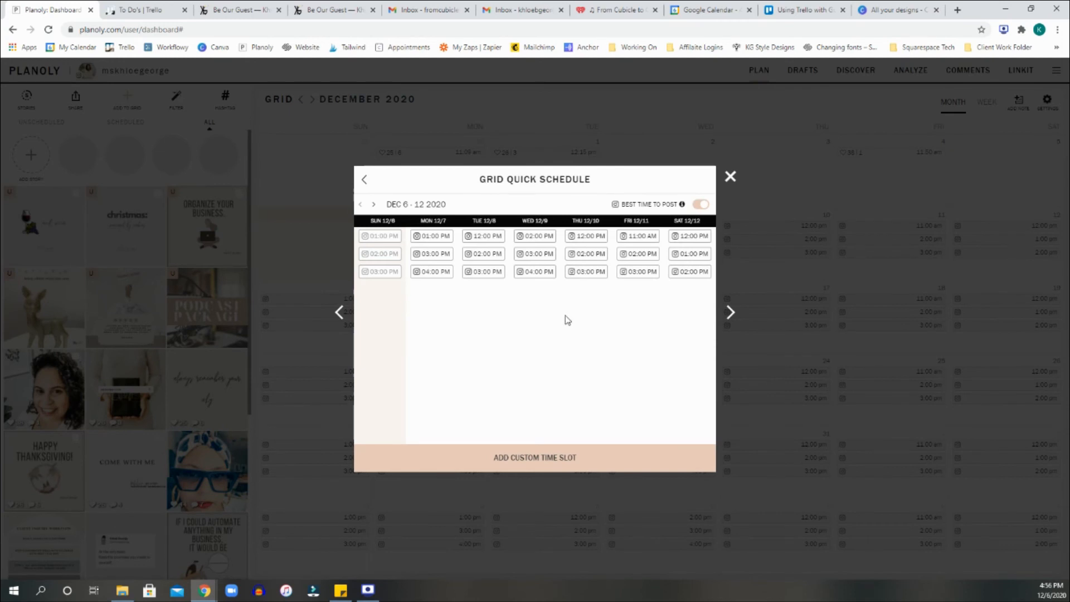
mouse_move(441, 247)
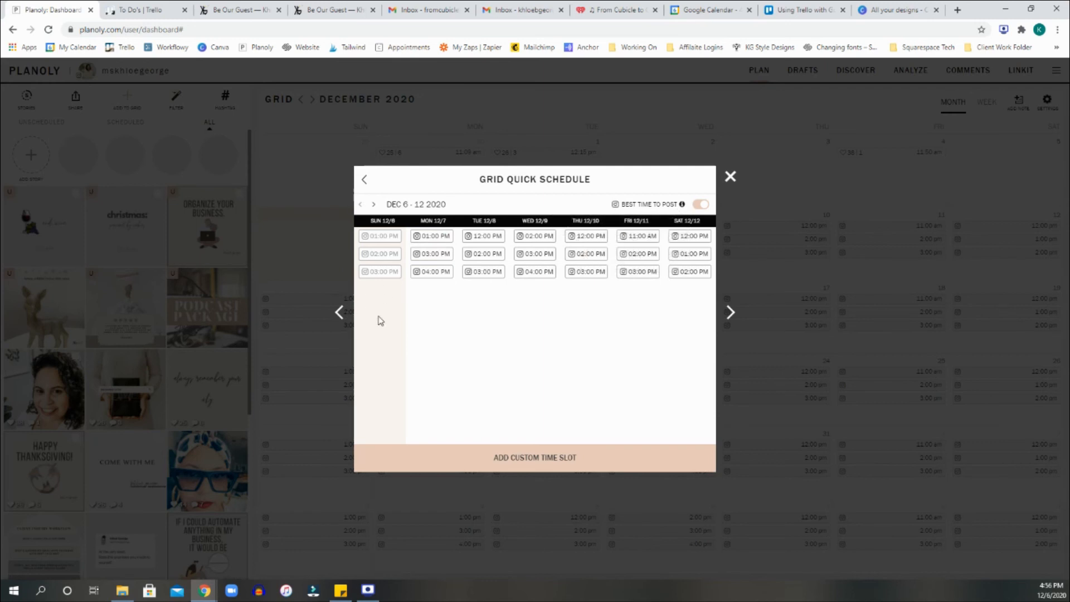
mouse_move(341, 323)
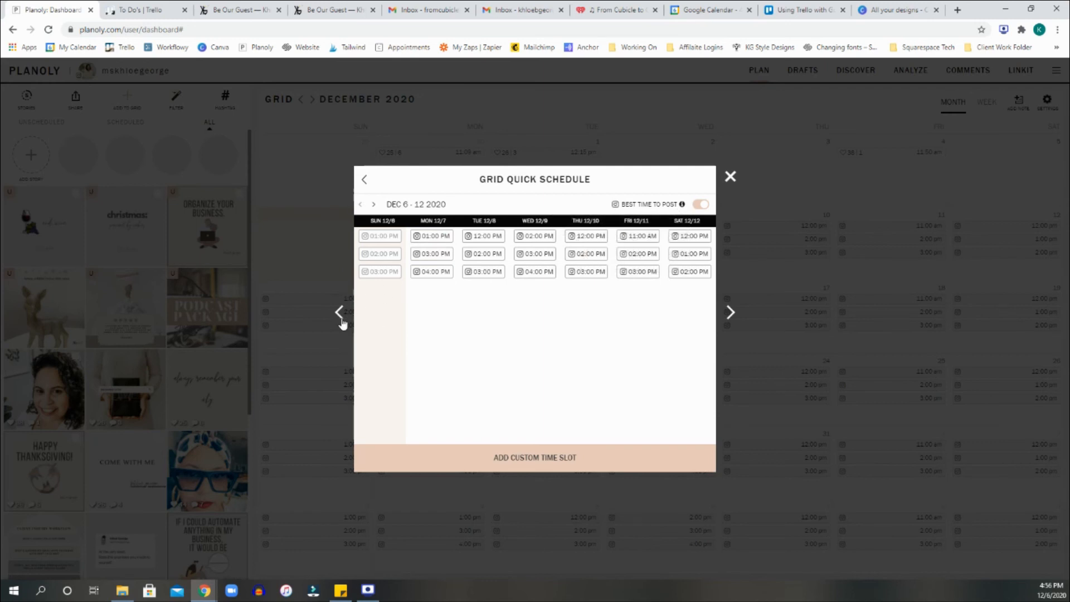
Schedule the gold deer post for Dec 8, 2020, 6:15 pm, also auto-posting to Facebook
left_click(364, 179)
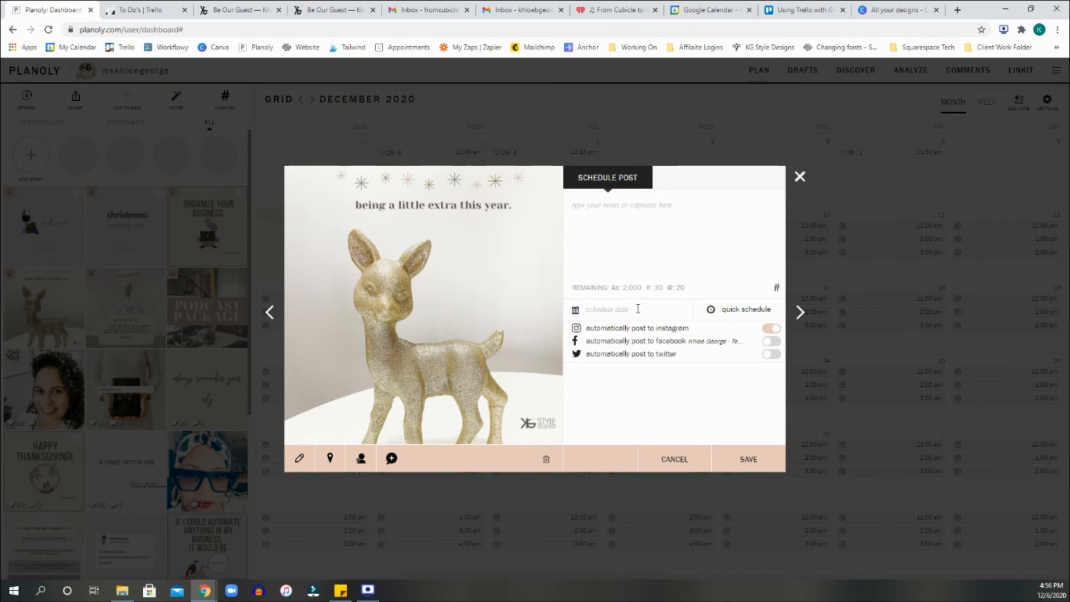
left_click(620, 308)
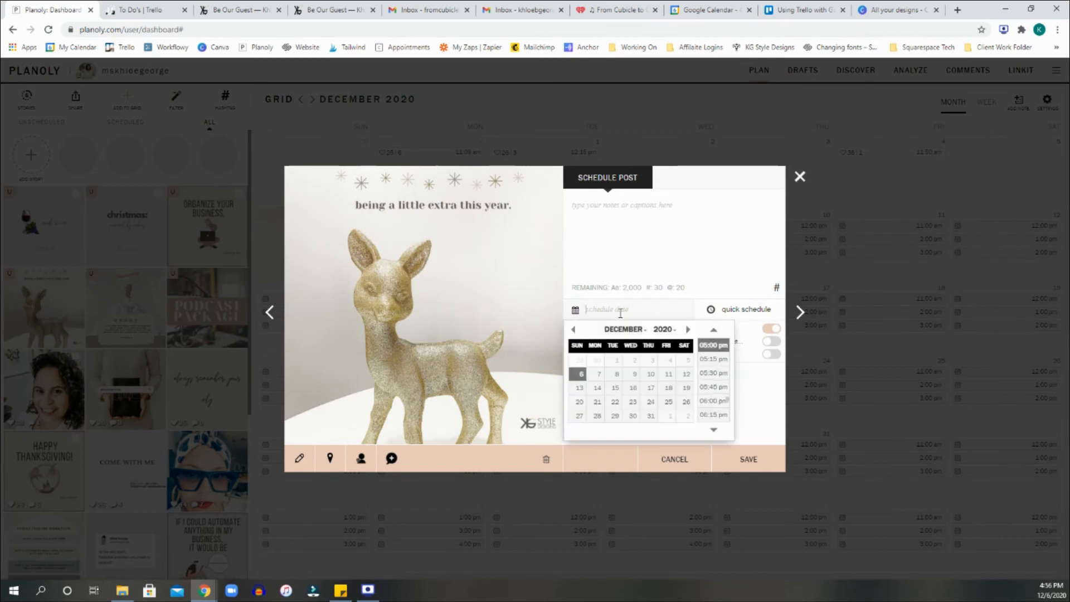
left_click(615, 373)
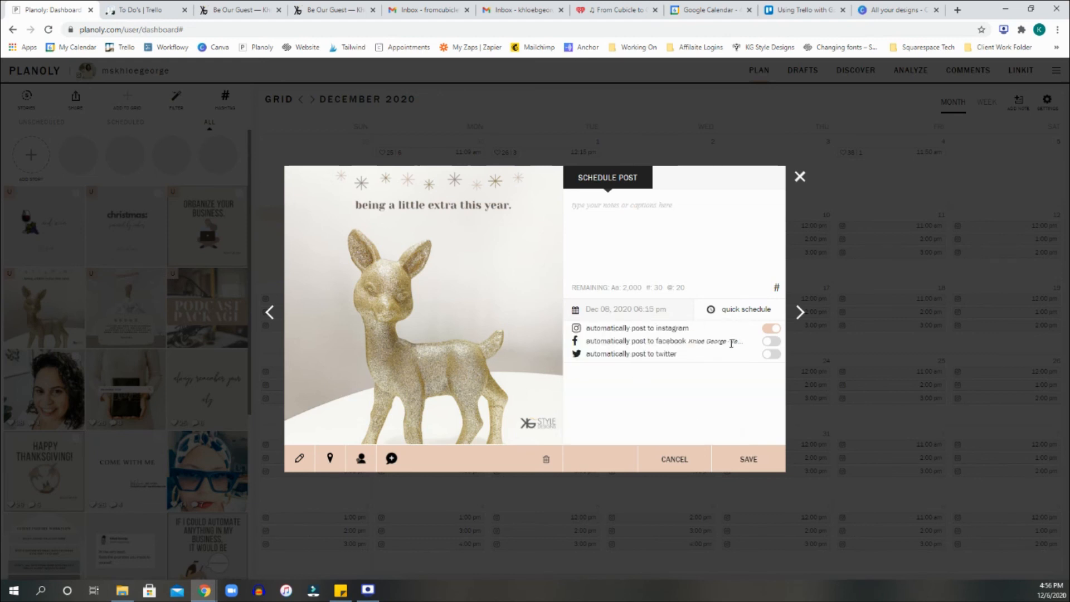
mouse_move(695, 408)
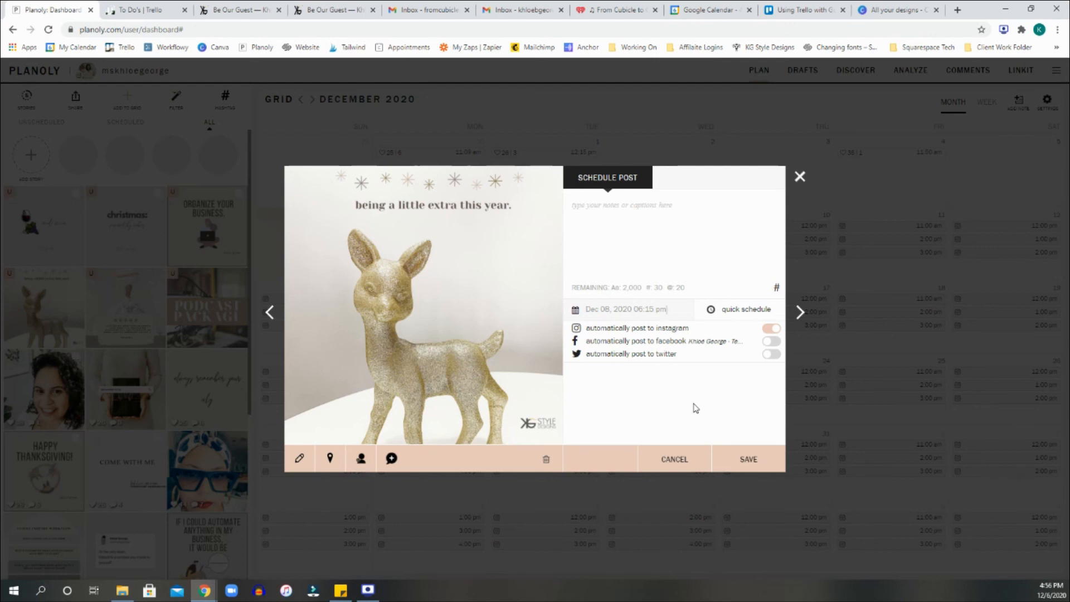
mouse_move(548, 326)
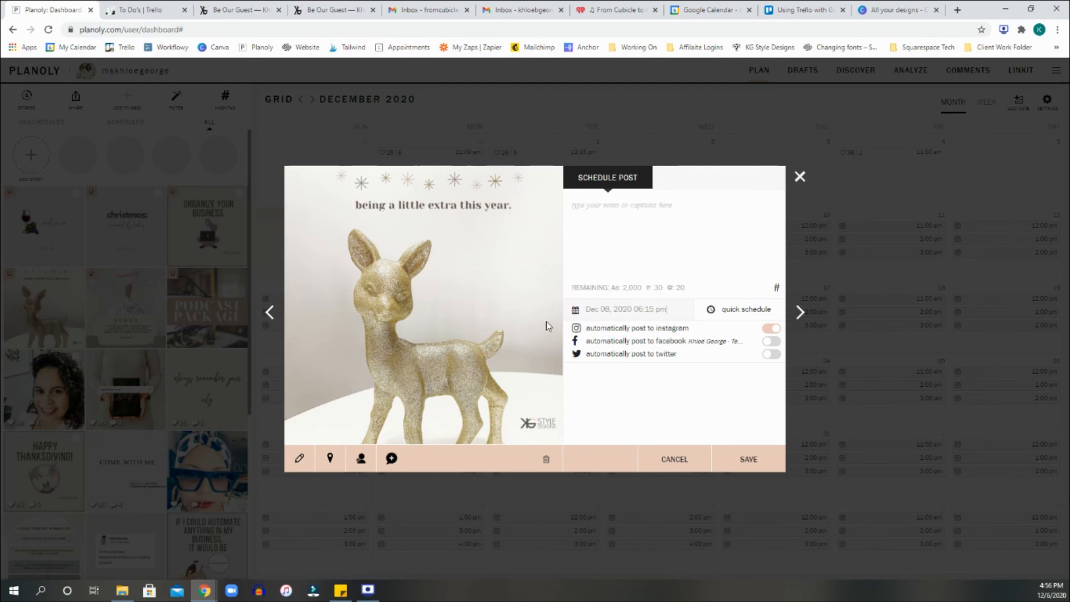
mouse_move(787, 344)
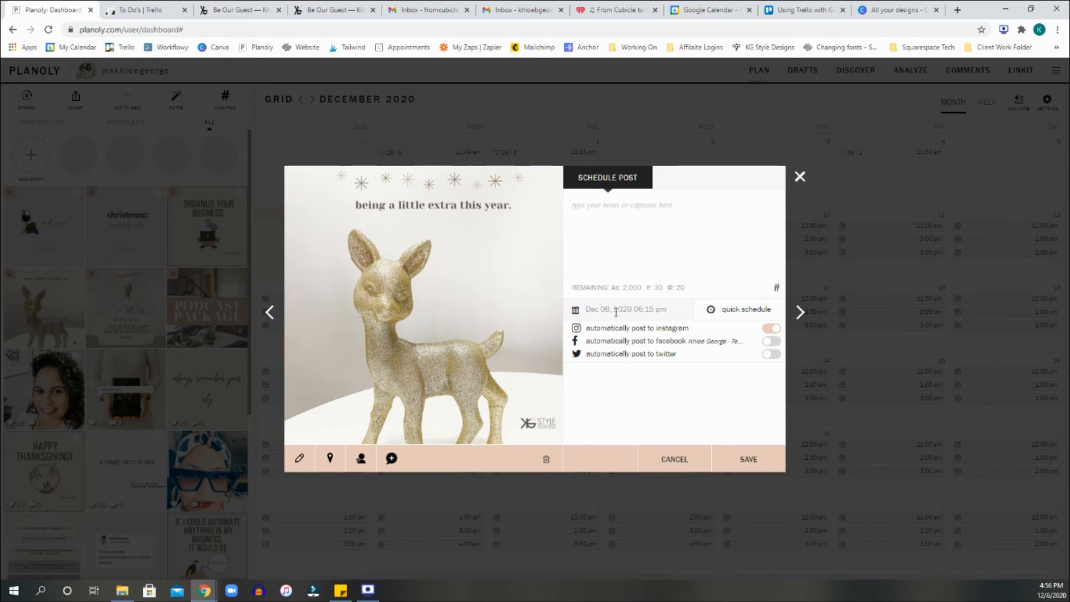
mouse_move(604, 349)
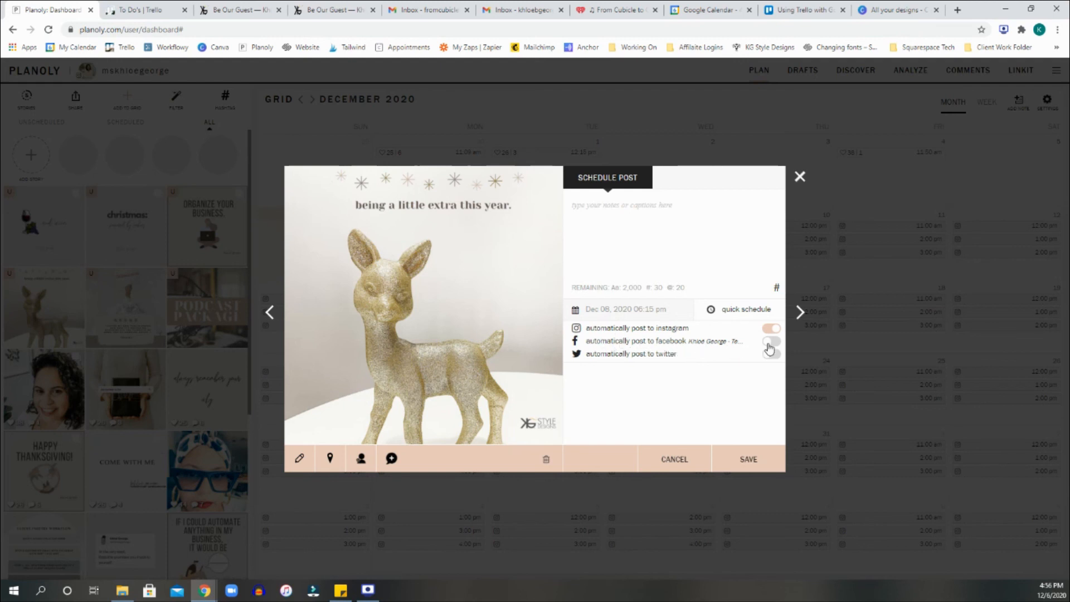
left_click(770, 341)
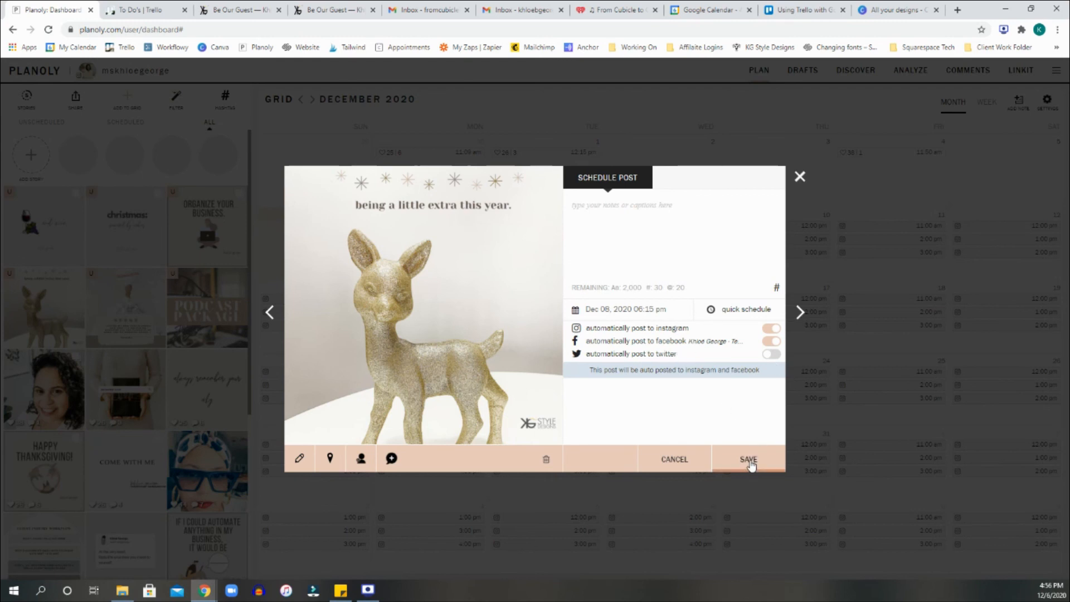
Save the gold deer post's schedule and confirm it appears on Dec 8 at 6:15 pm
left_click(748, 459)
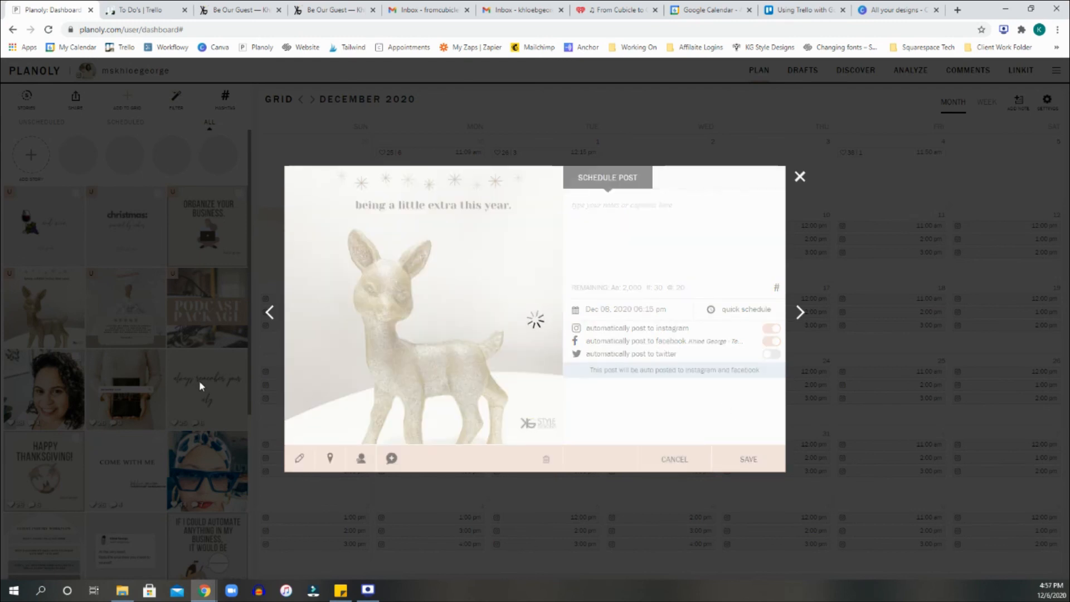
left_click(799, 176)
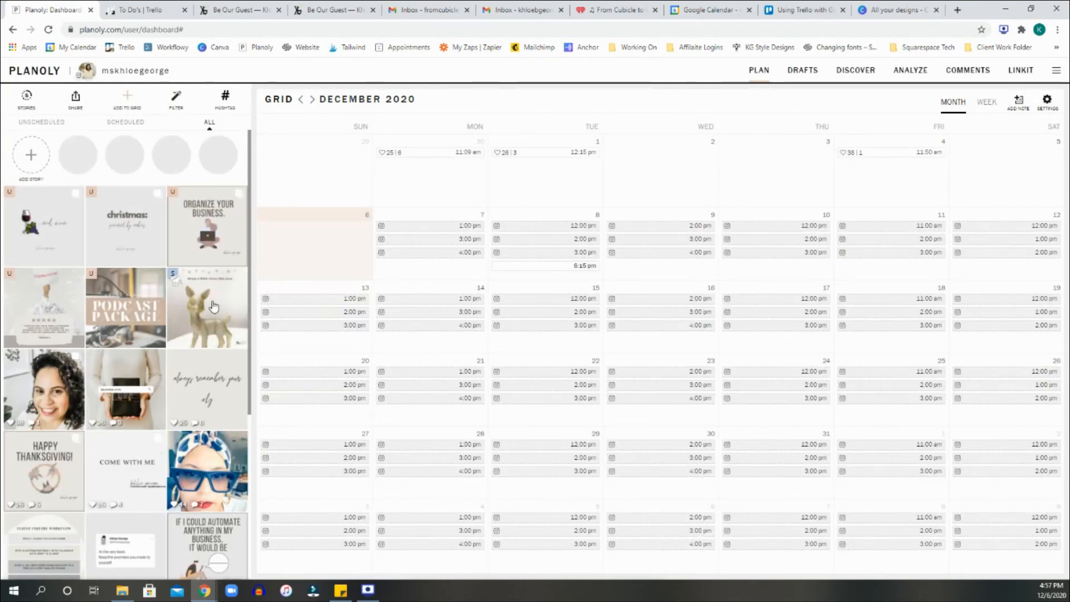
scroll("down", 3)
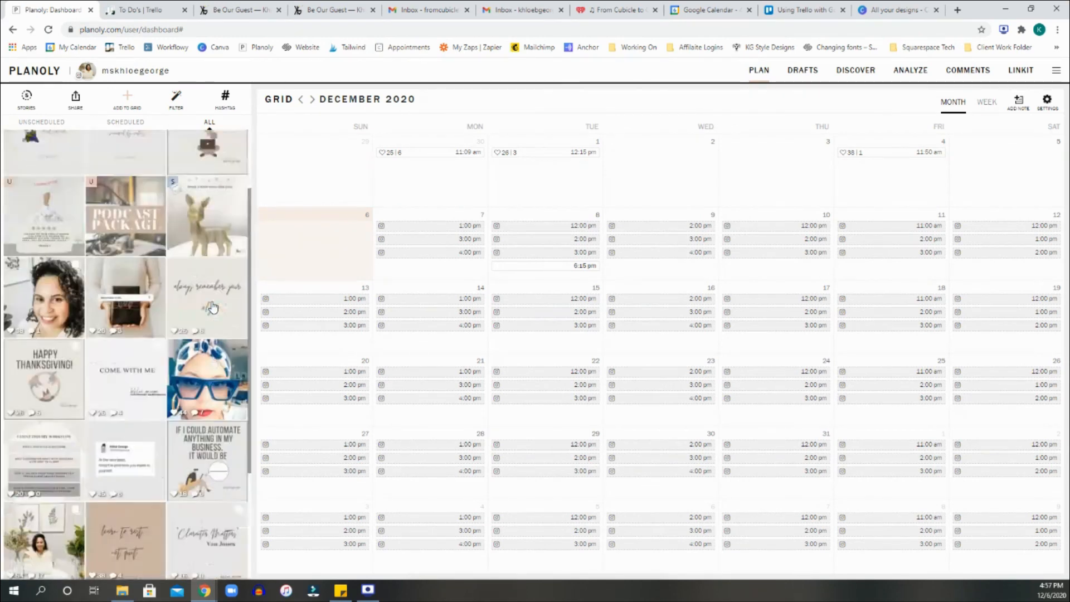